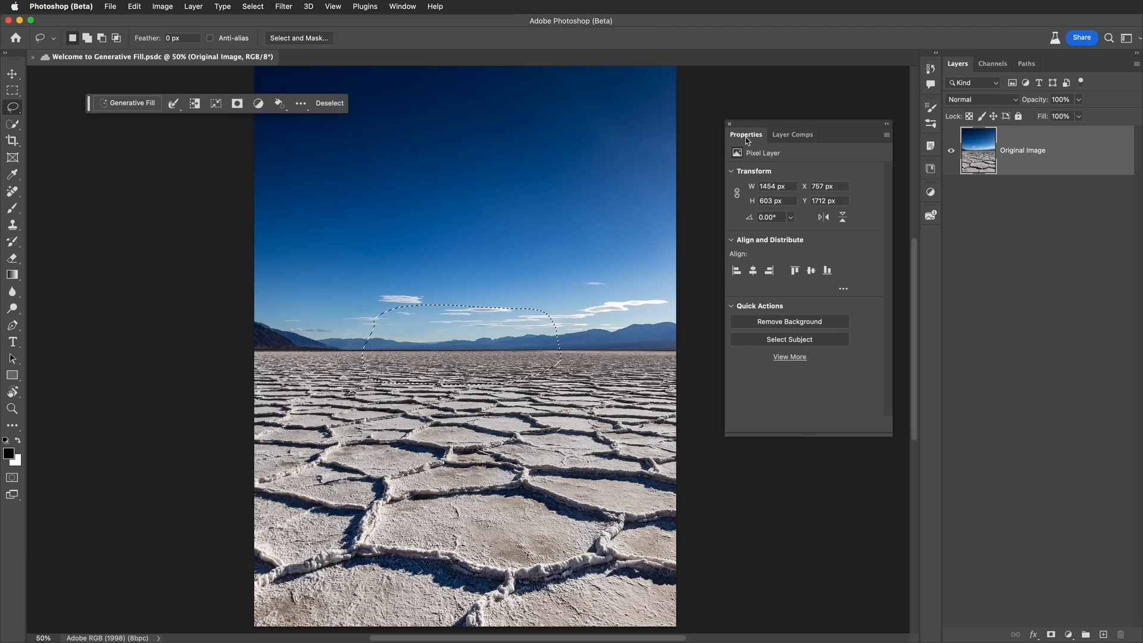
{"action": "mouse_move", "coordinate": [379, 119]}
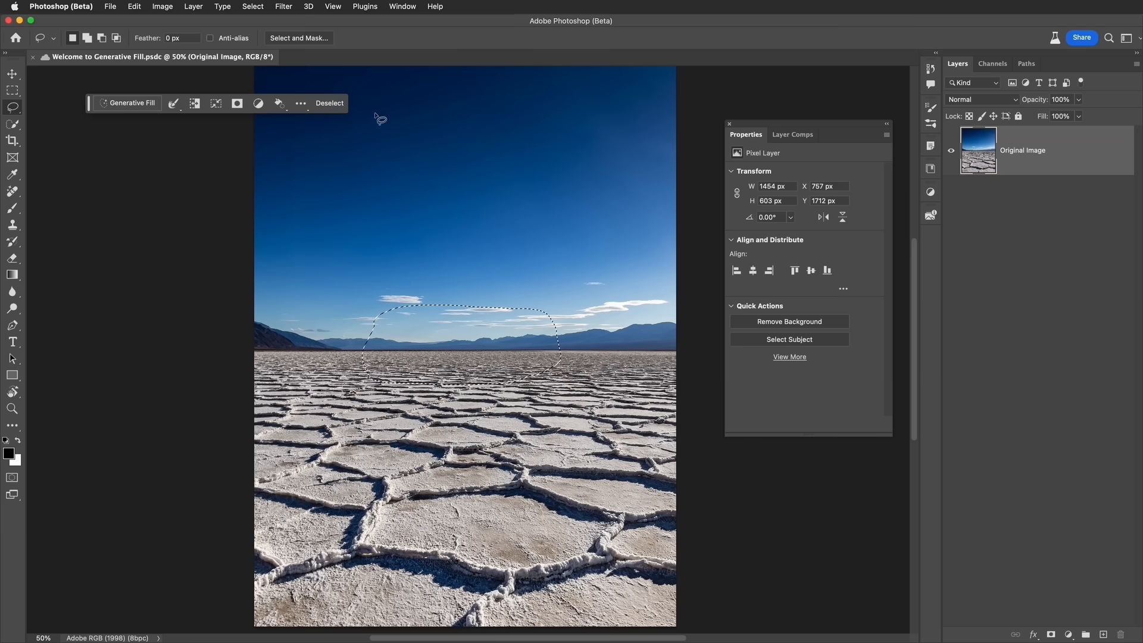
- Generate a "Classic car from the 50's" in the horizon selection with Generative Fill
{"action": "left_click", "coordinate": [300, 103]}
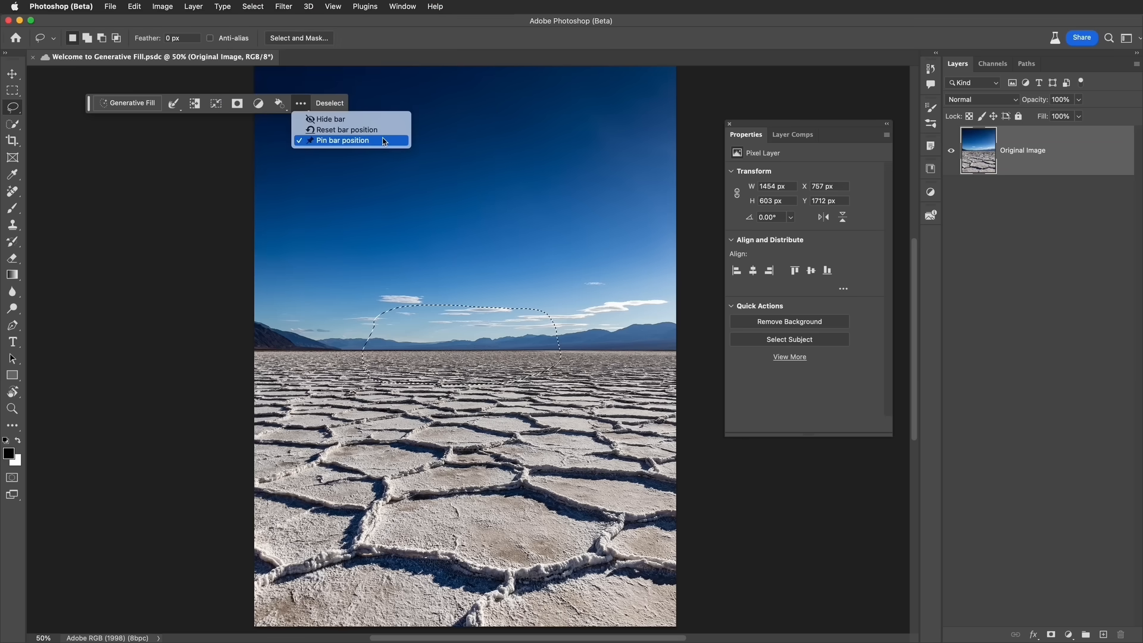
{"action": "mouse_move", "coordinate": [288, 96]}
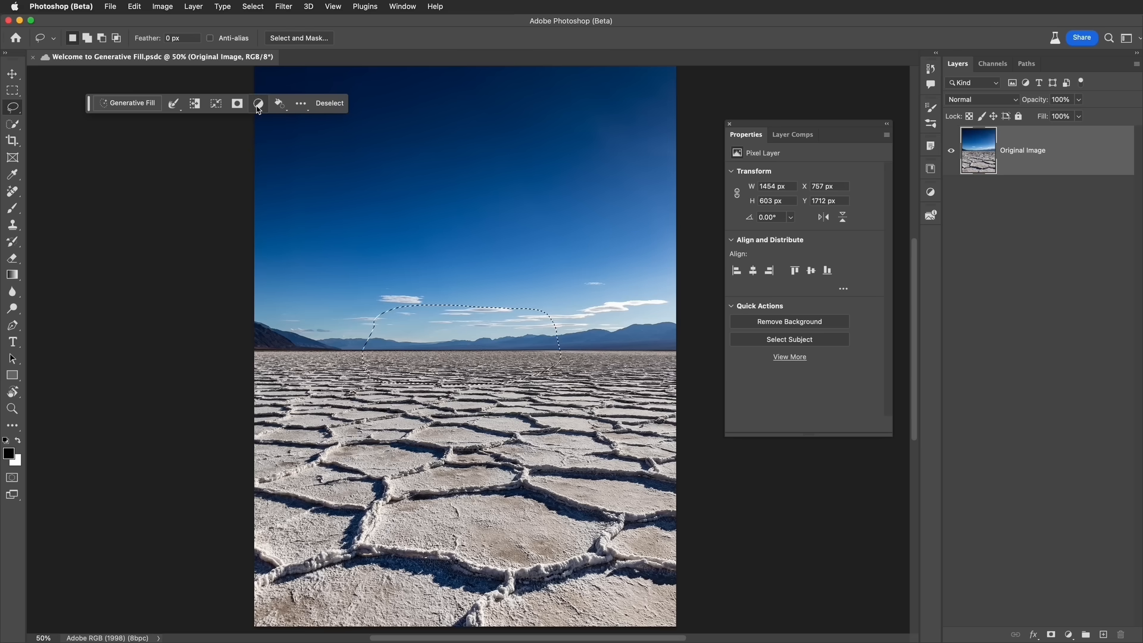
{"action": "mouse_move", "coordinate": [259, 102]}
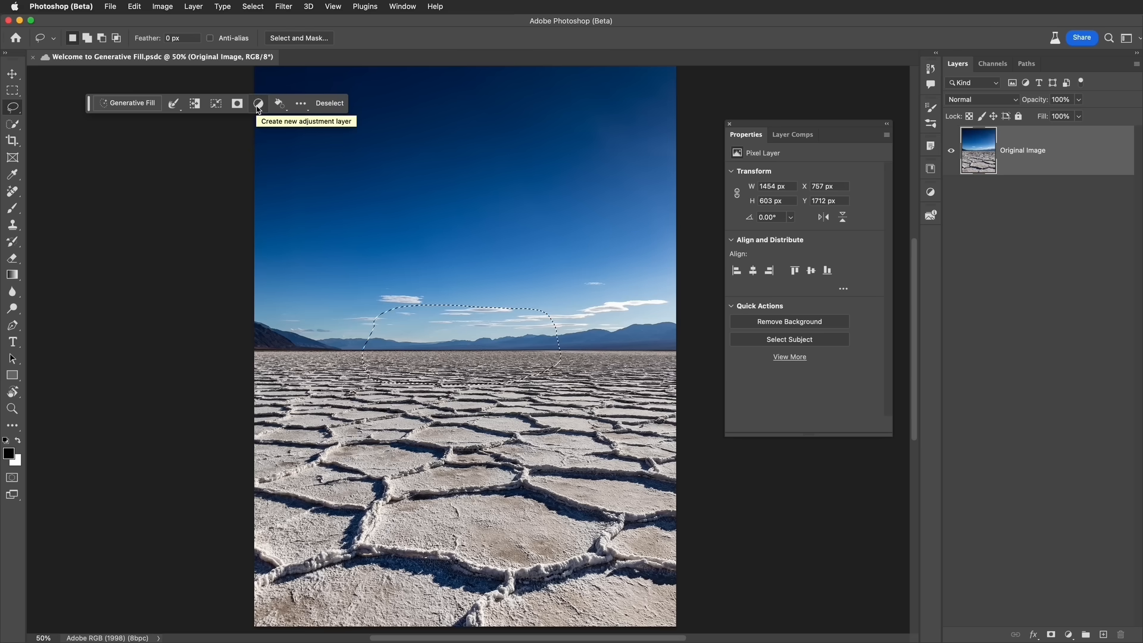
{"action": "mouse_move", "coordinate": [471, 305]}
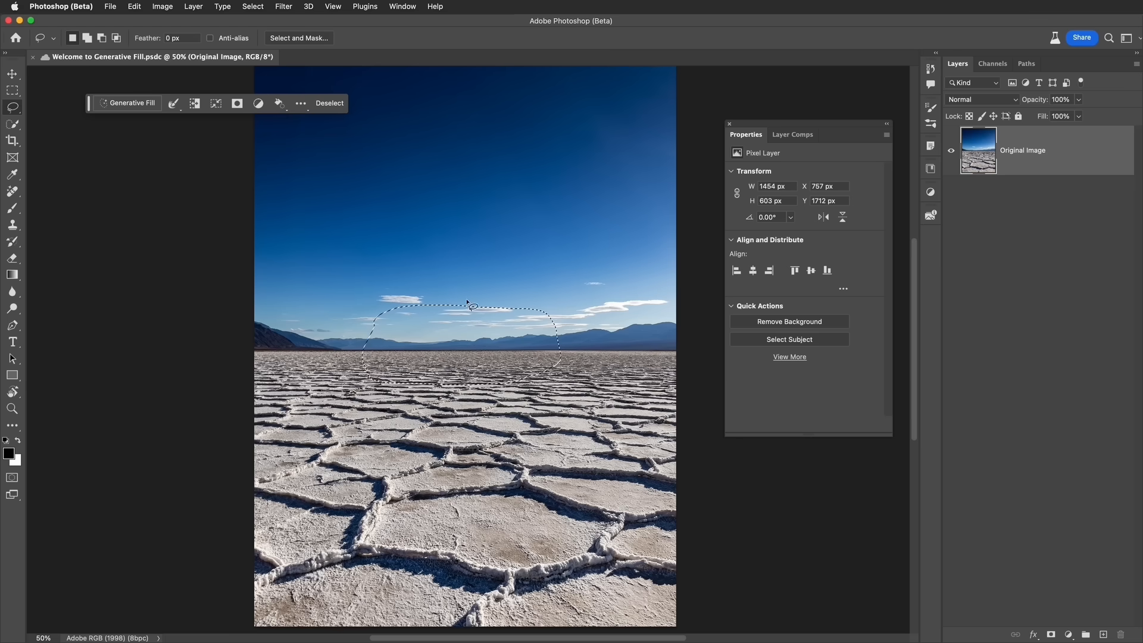
{"action": "mouse_move", "coordinate": [131, 103]}
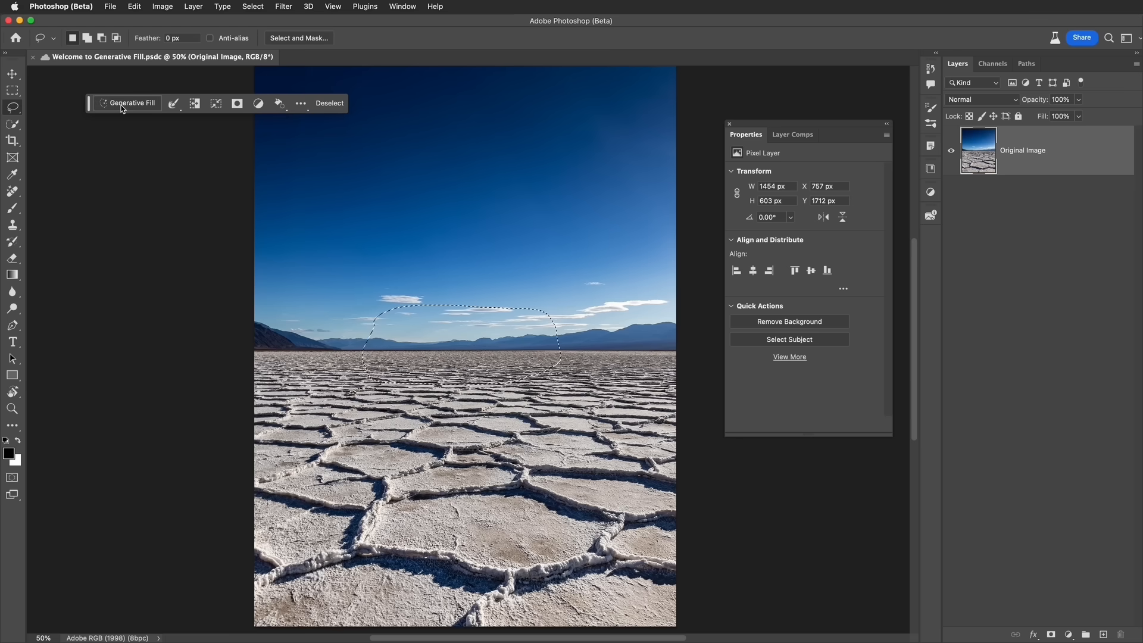
{"action": "left_click", "coordinate": [131, 103]}
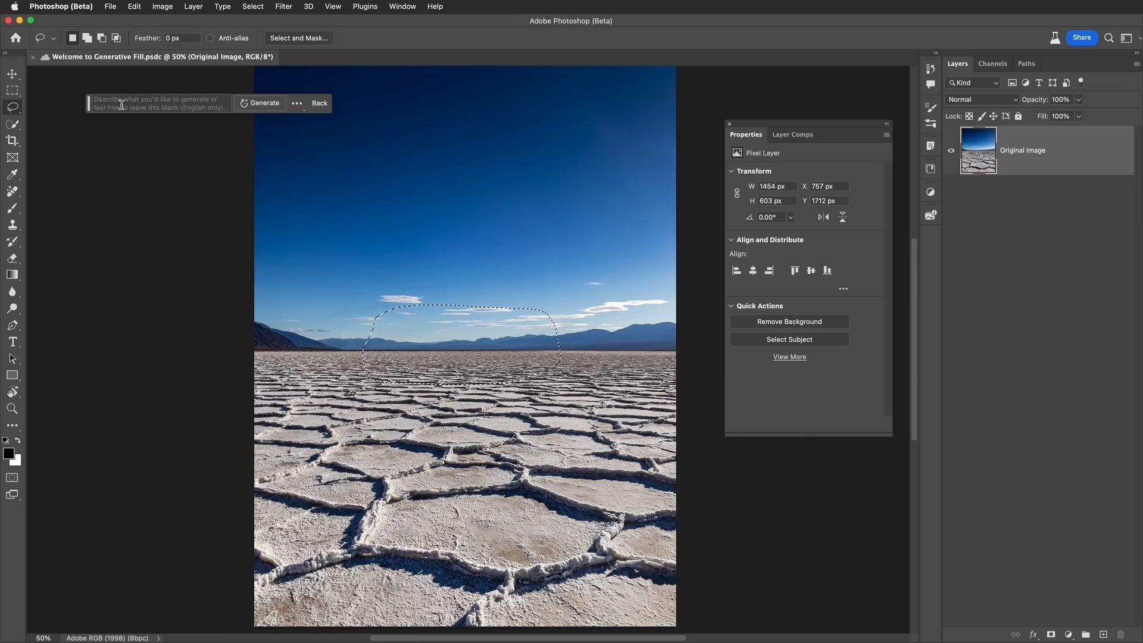
{"action": "left_click", "coordinate": [160, 103]}
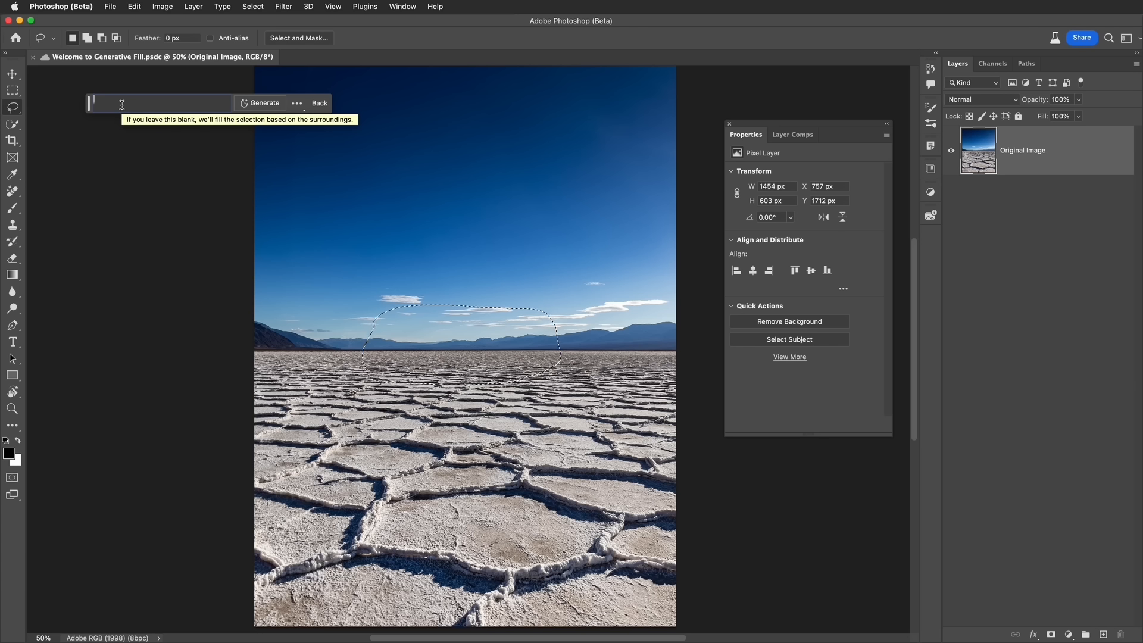
{"action": "type", "text": "Classic"}
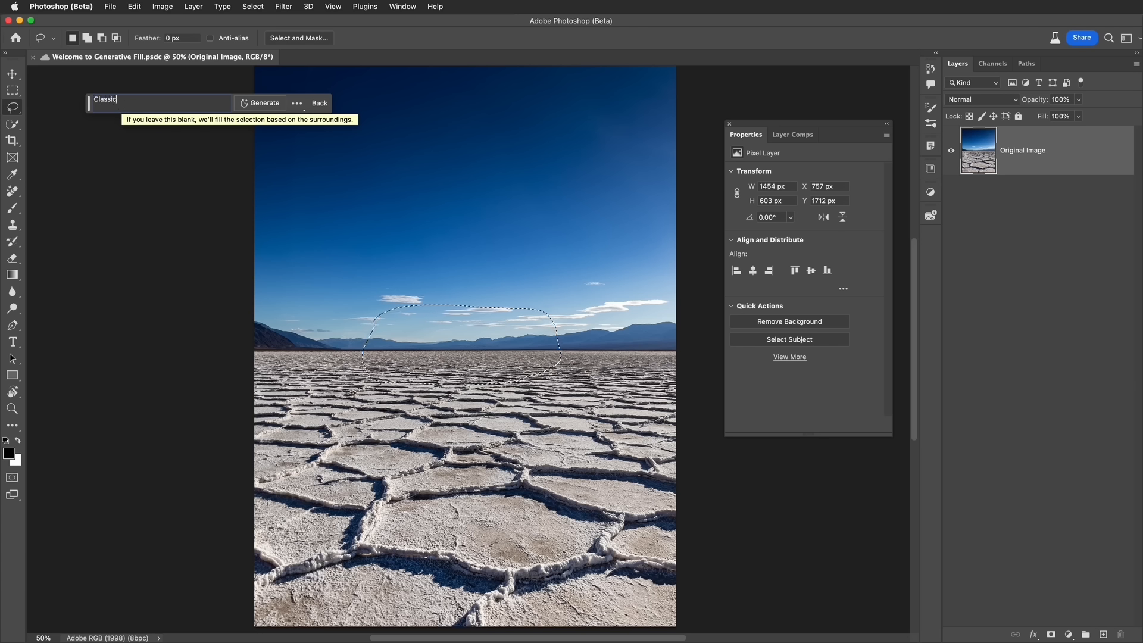
{"action": "type", "text": "car f"}
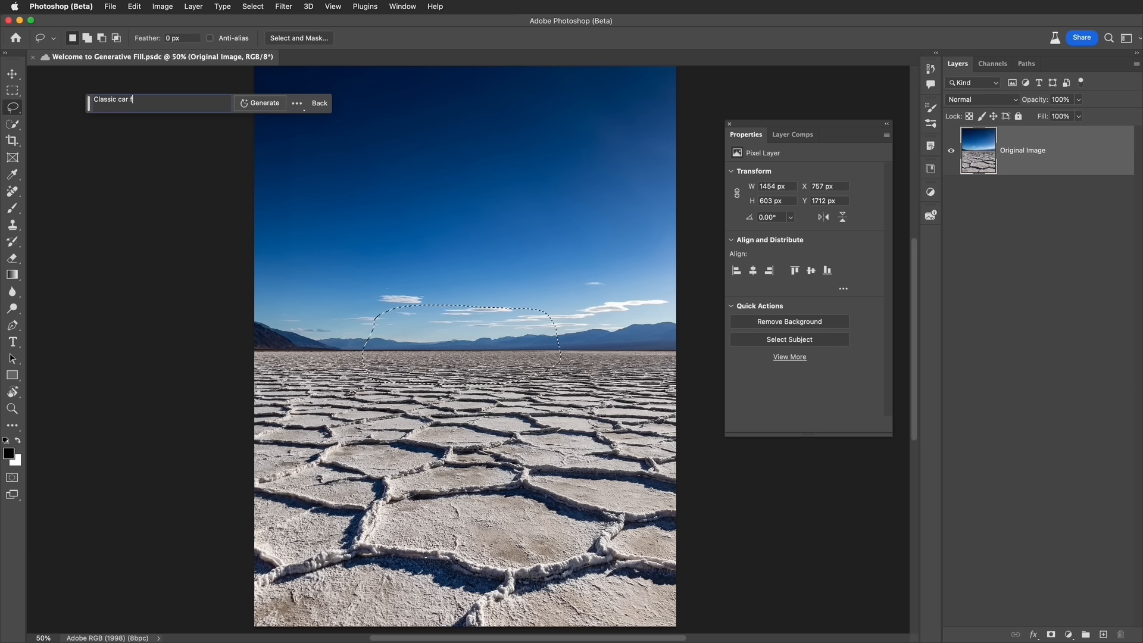
{"action": "type", "text": "rom the"}
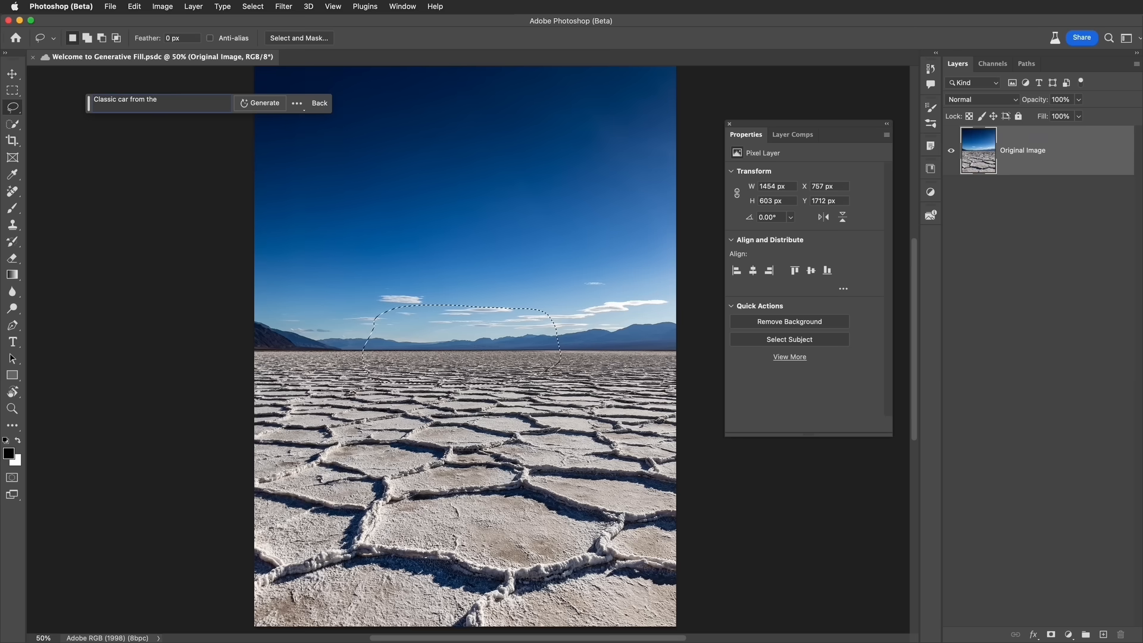
{"action": "type", "text": "50"}
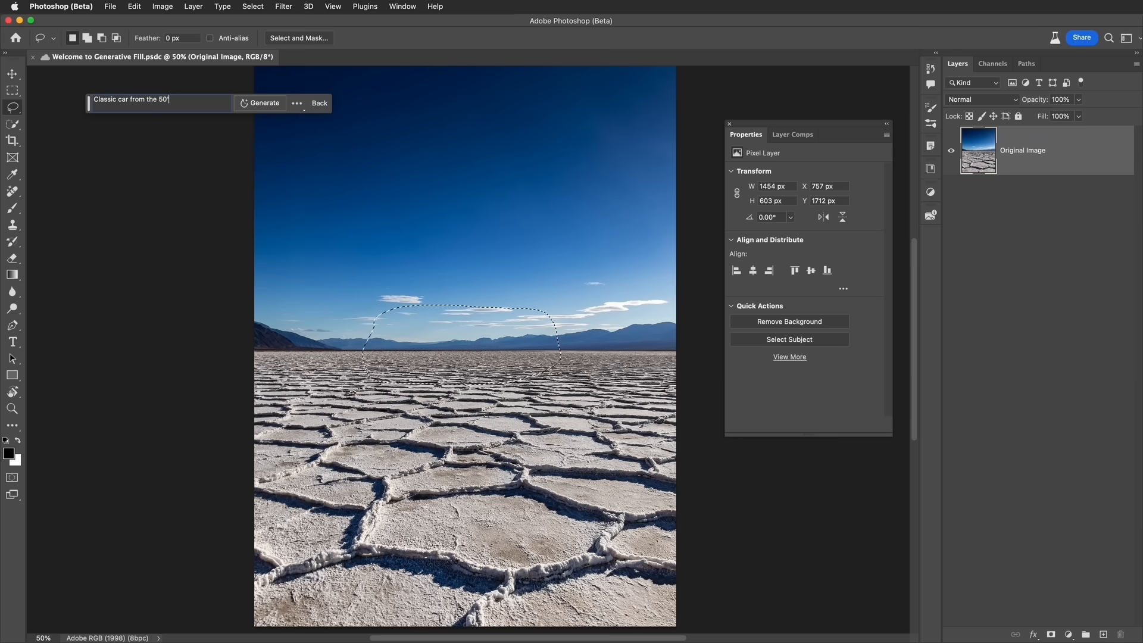
{"action": "type", "text": "'s"}
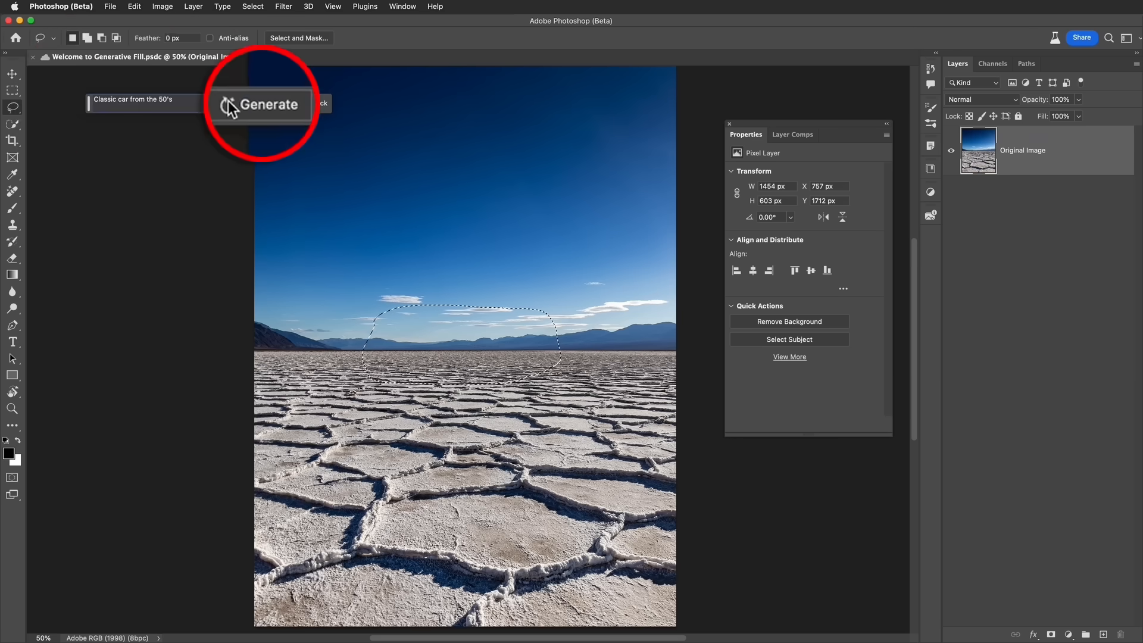
{"action": "left_click", "coordinate": [268, 105]}
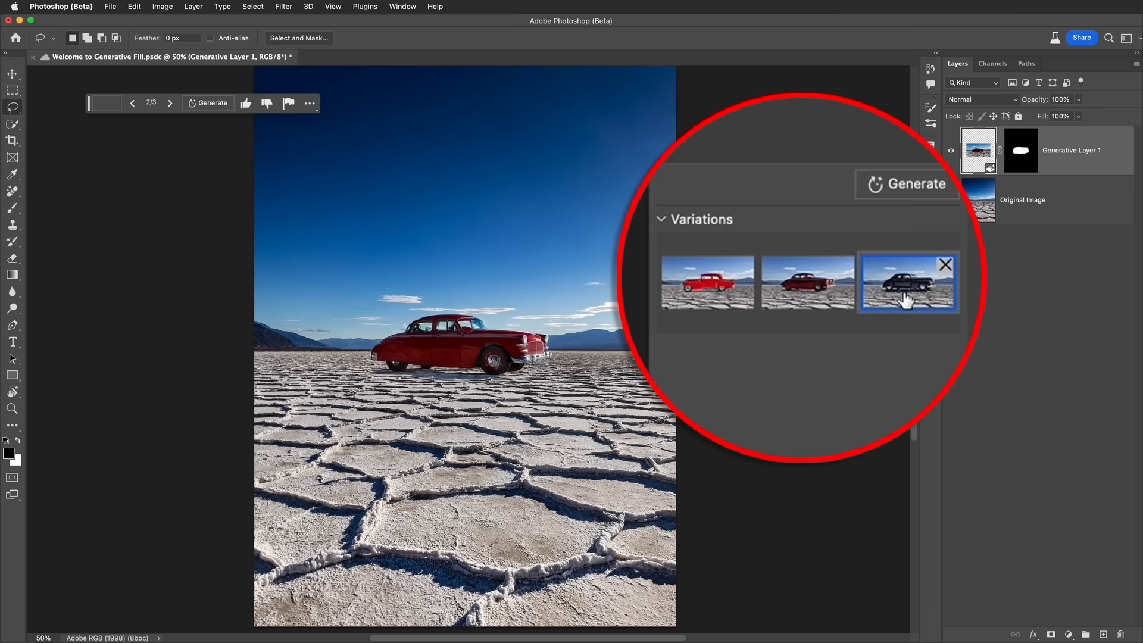
- Switch to the third variation, the black vintage car, in place of the red one
{"action": "left_click", "coordinate": [908, 284]}
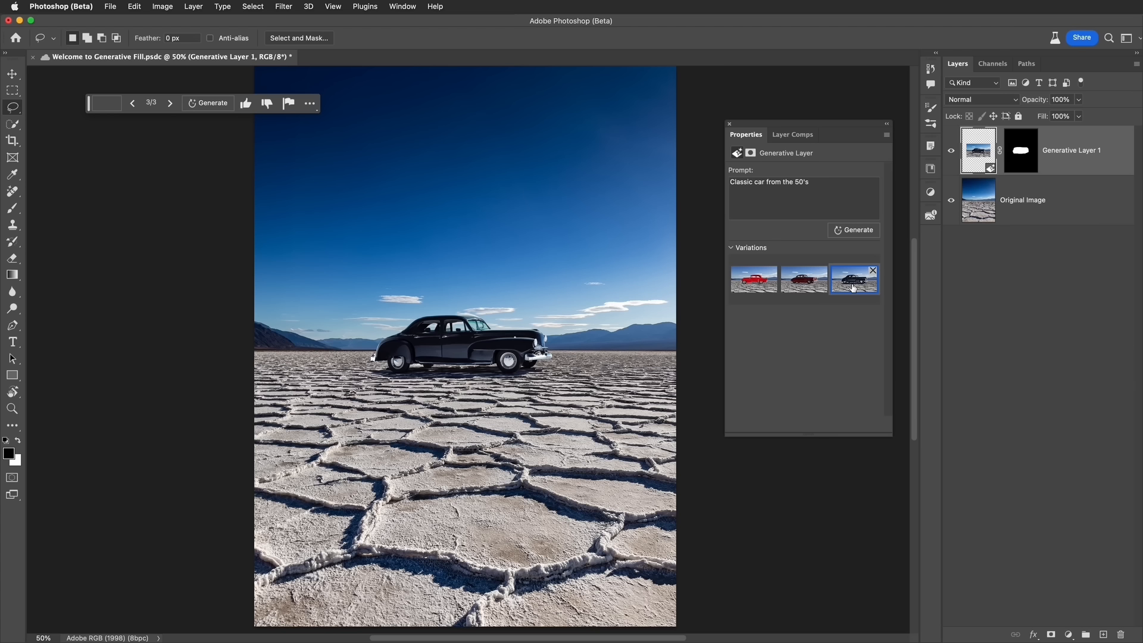
{"action": "left_click", "coordinate": [212, 102]}
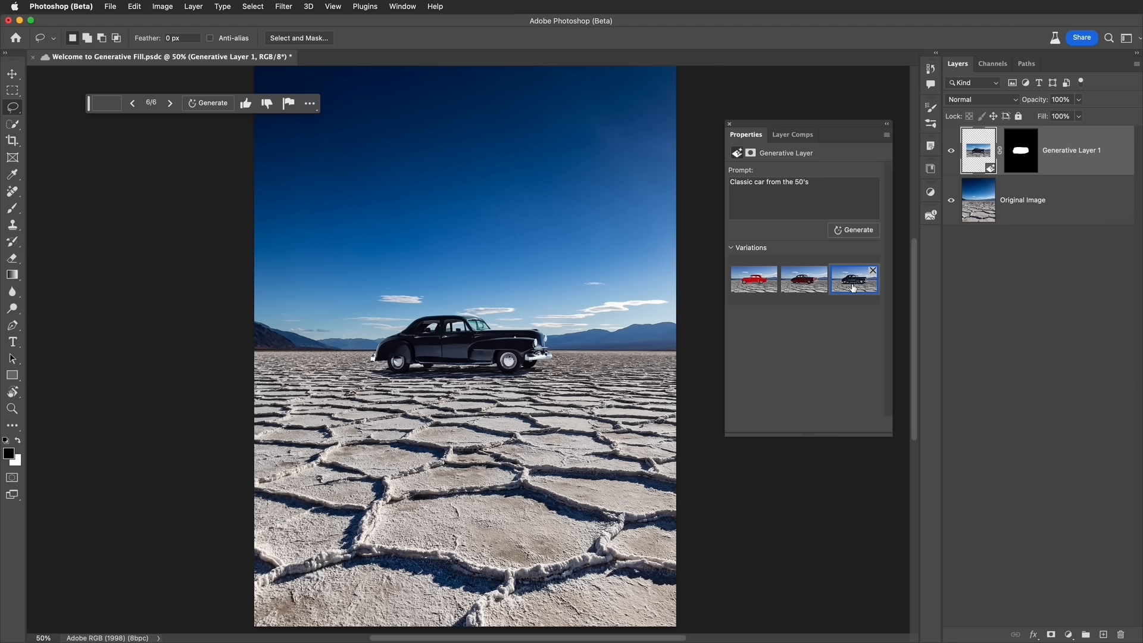
{"action": "mouse_move", "coordinate": [457, 191]}
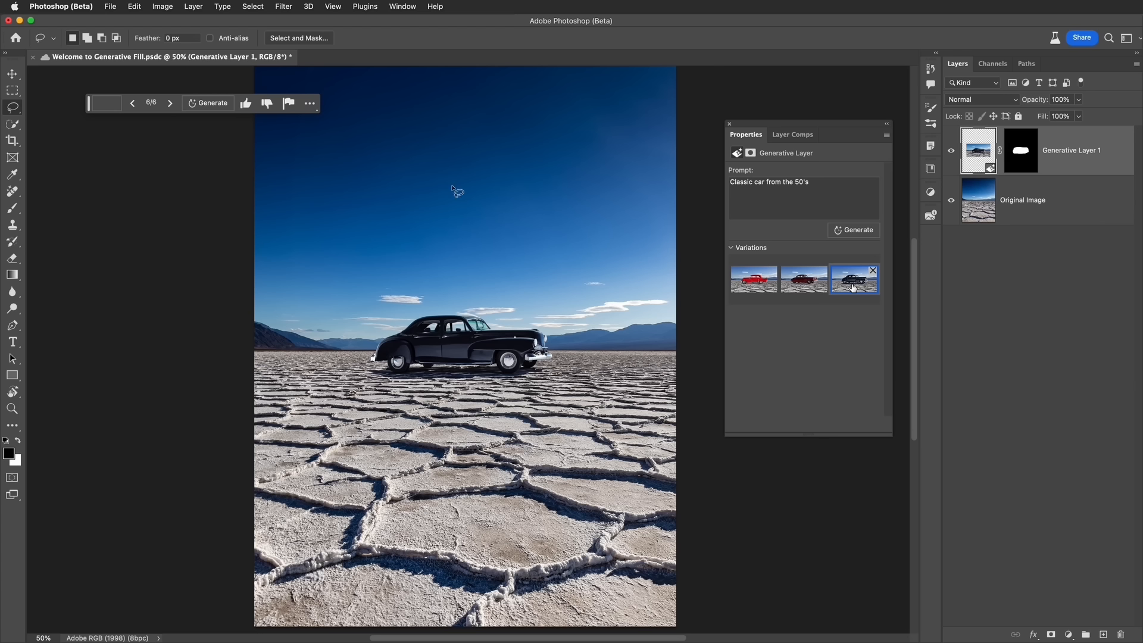
{"action": "mouse_move", "coordinate": [128, 180]}
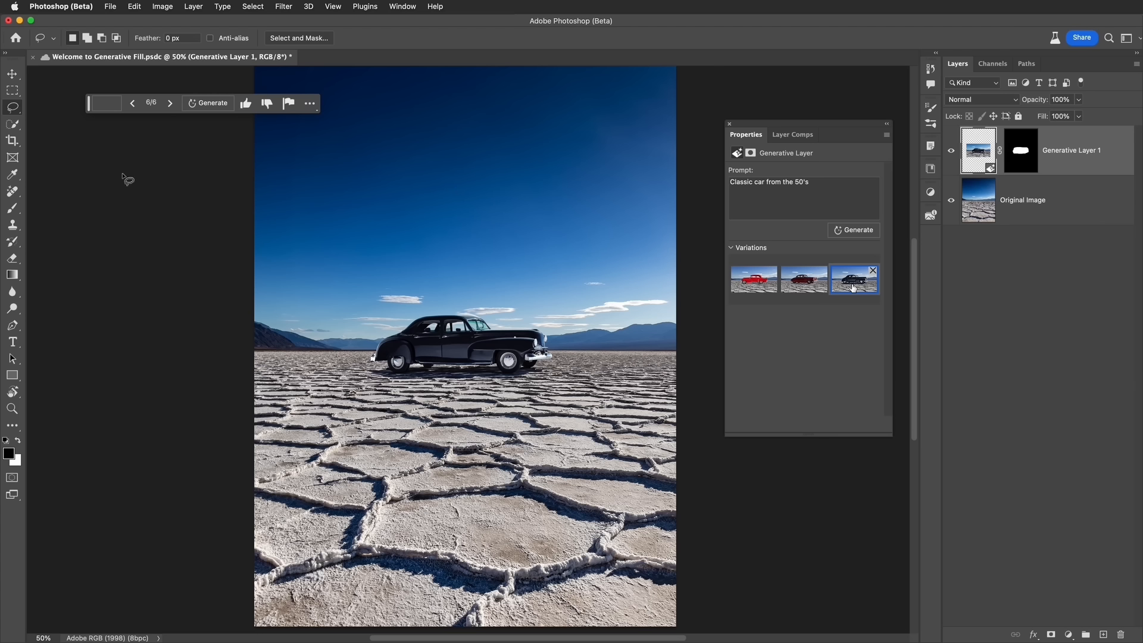
{"action": "mouse_move", "coordinate": [430, 386]}
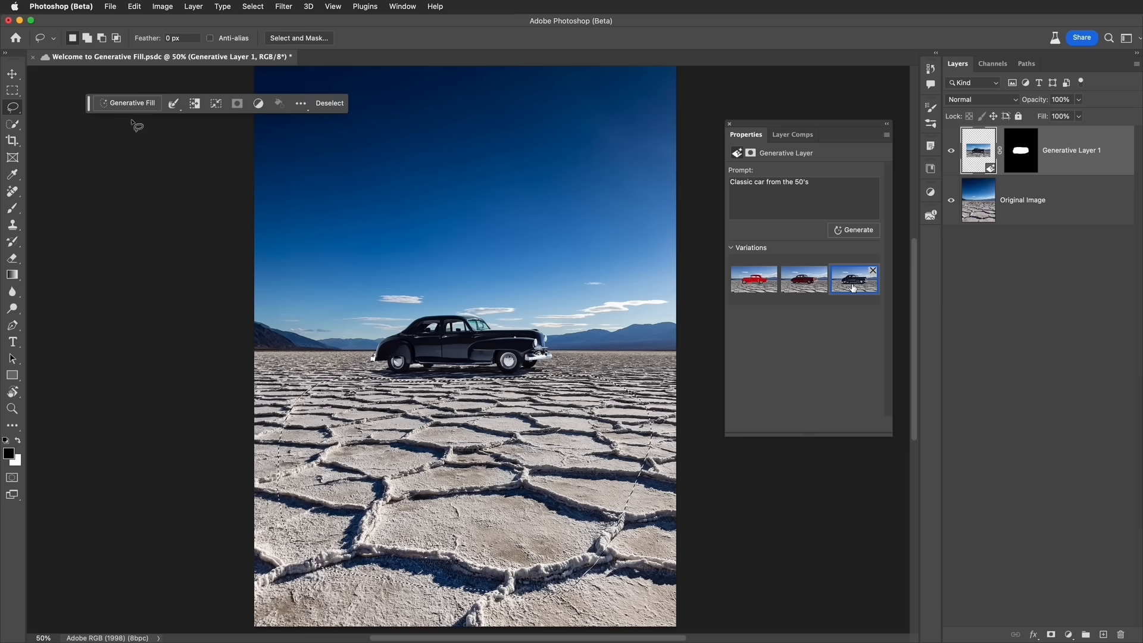
- Generate "Reflection pool fill with blue water" in the new selection before the car
{"action": "left_click", "coordinate": [131, 102]}
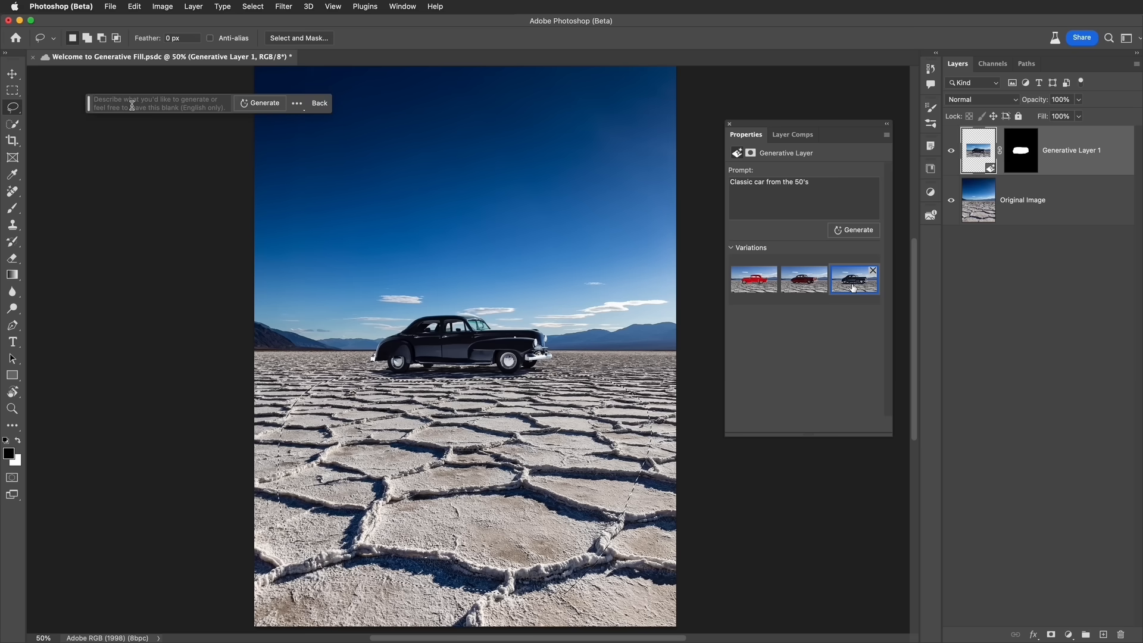
{"action": "type", "text": "Re"}
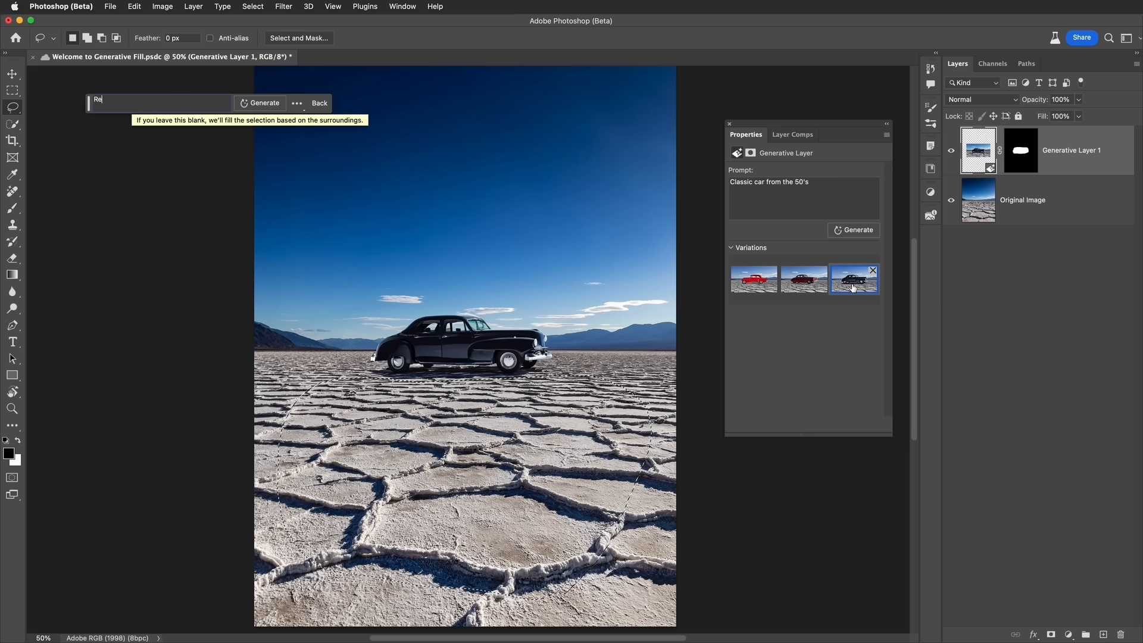
{"action": "type", "text": "Reflection pool"}
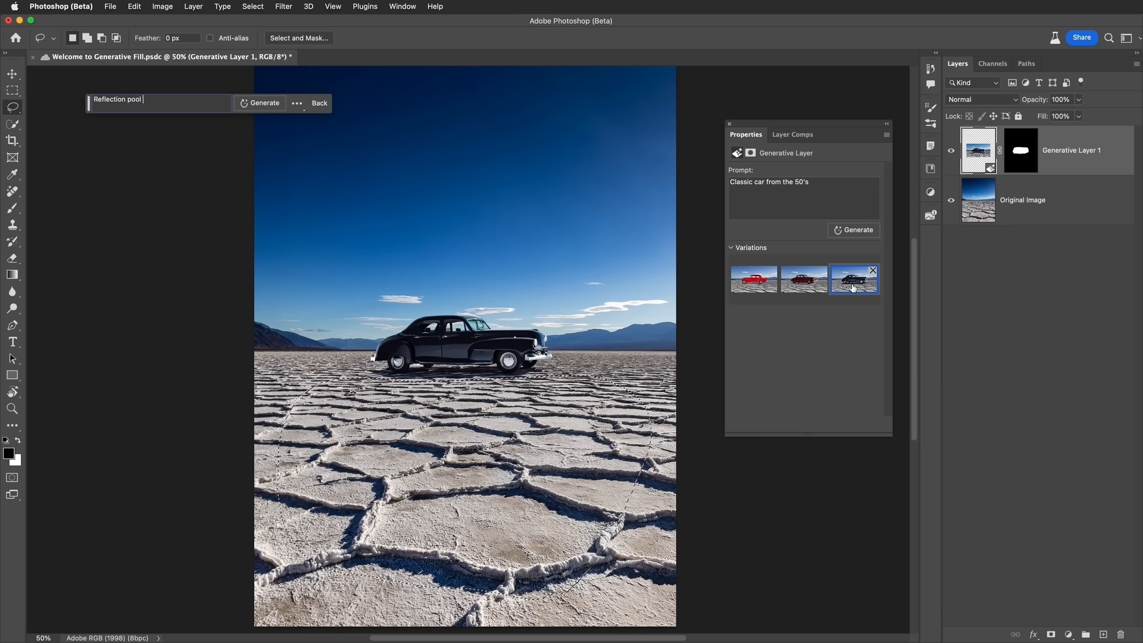
{"action": "type", "text": "fill"}
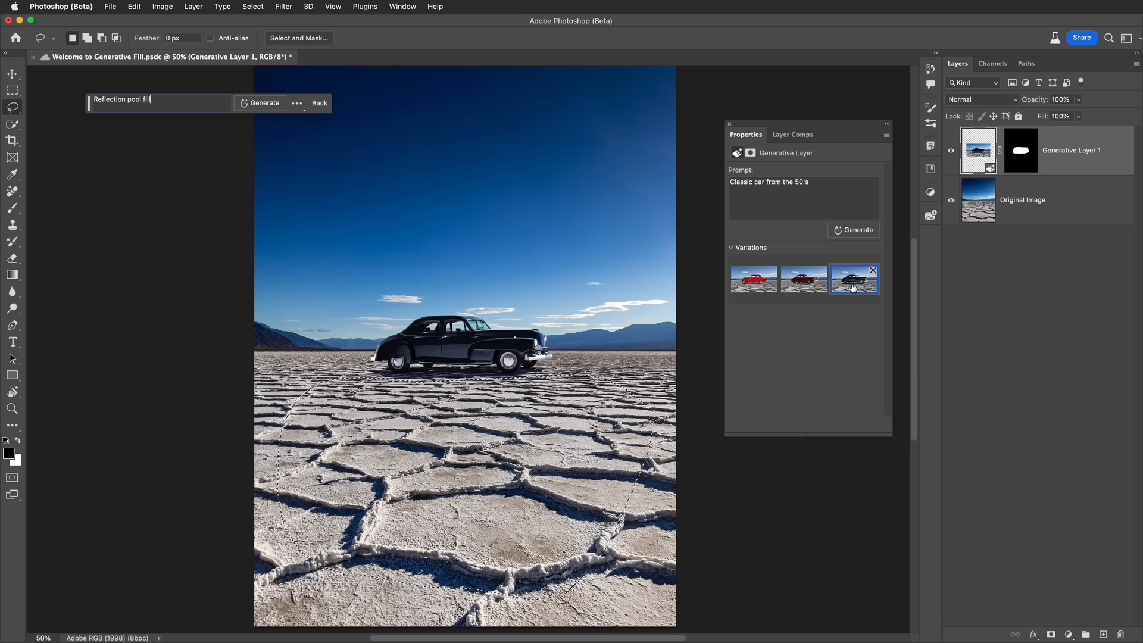
{"action": "type", "text": "with blue water"}
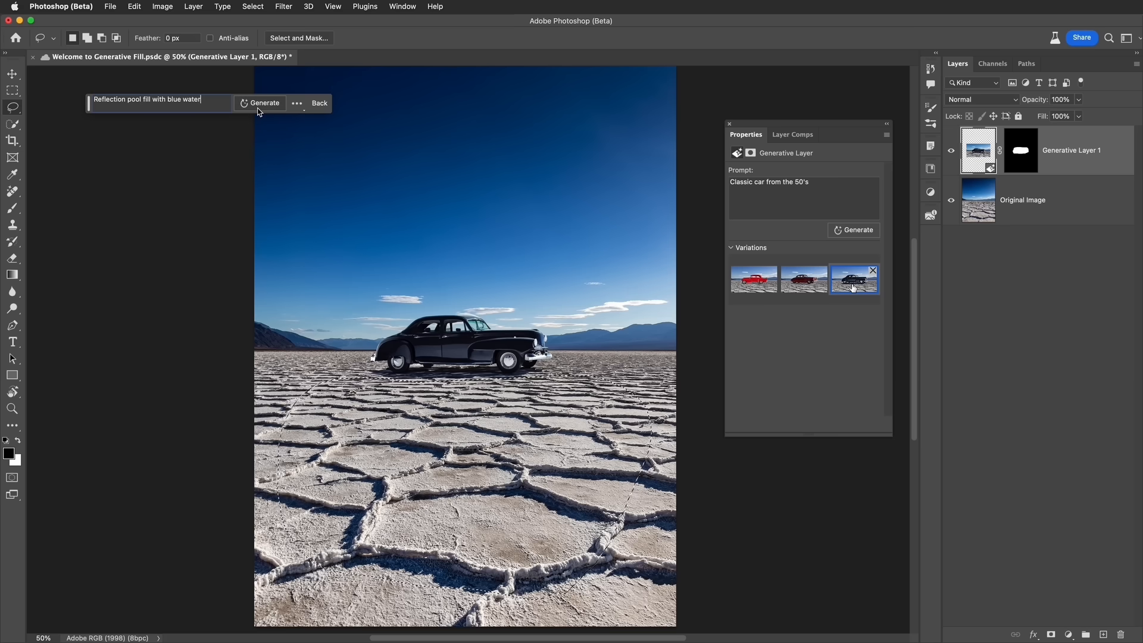
{"action": "left_click", "coordinate": [265, 102]}
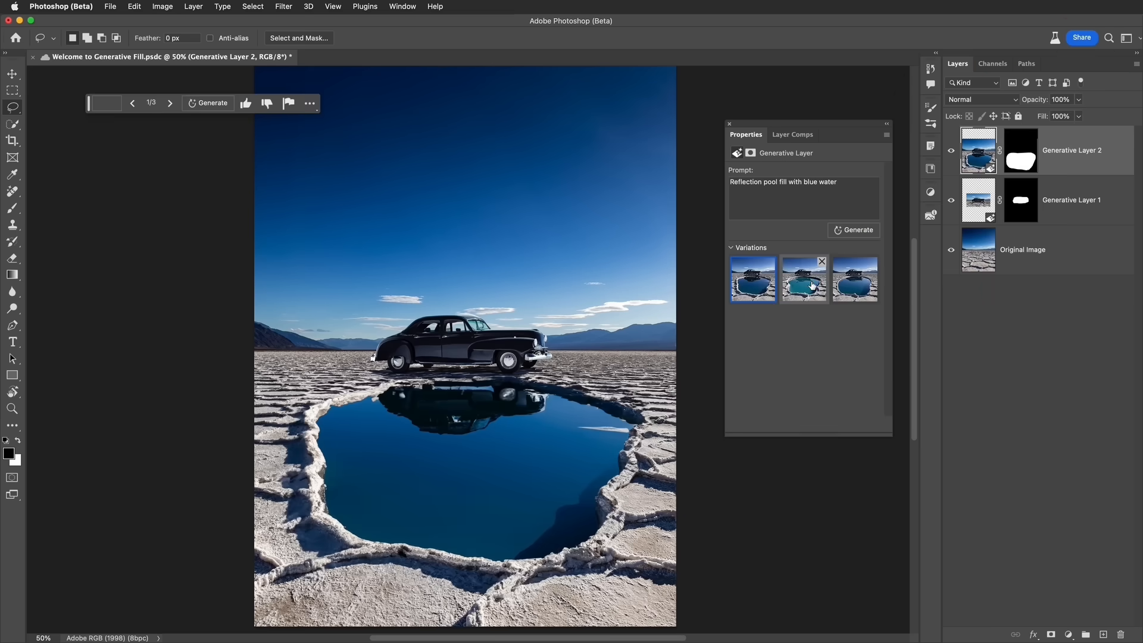
- Preview the turquoise and third pool variations, then return to the first deep-blue pool
{"action": "left_click", "coordinate": [855, 279]}
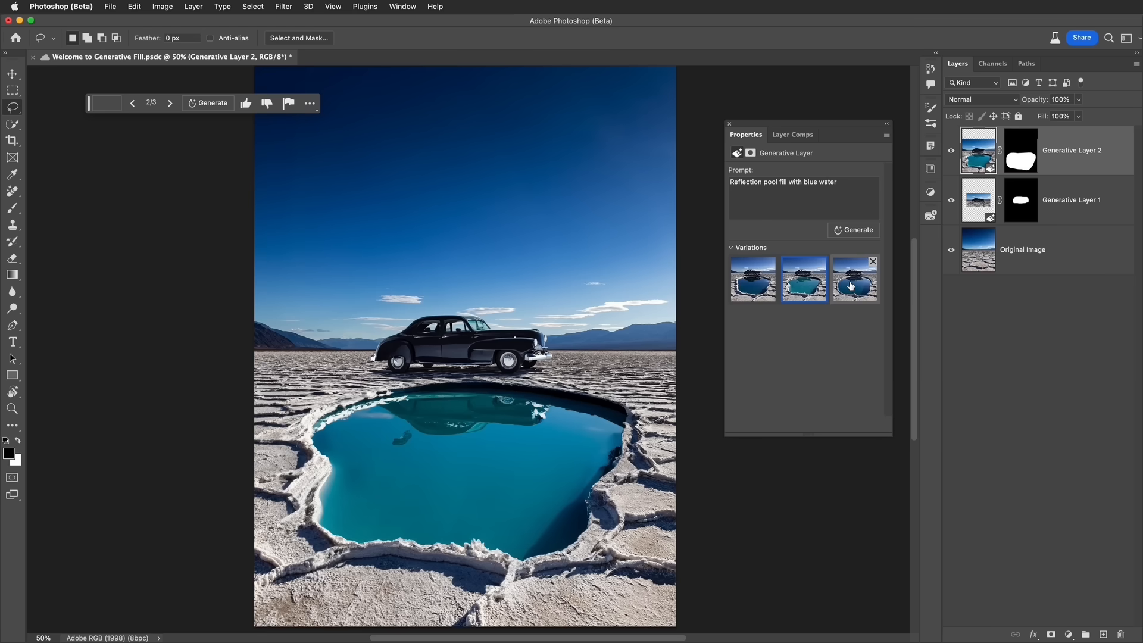
{"action": "left_click", "coordinate": [855, 279]}
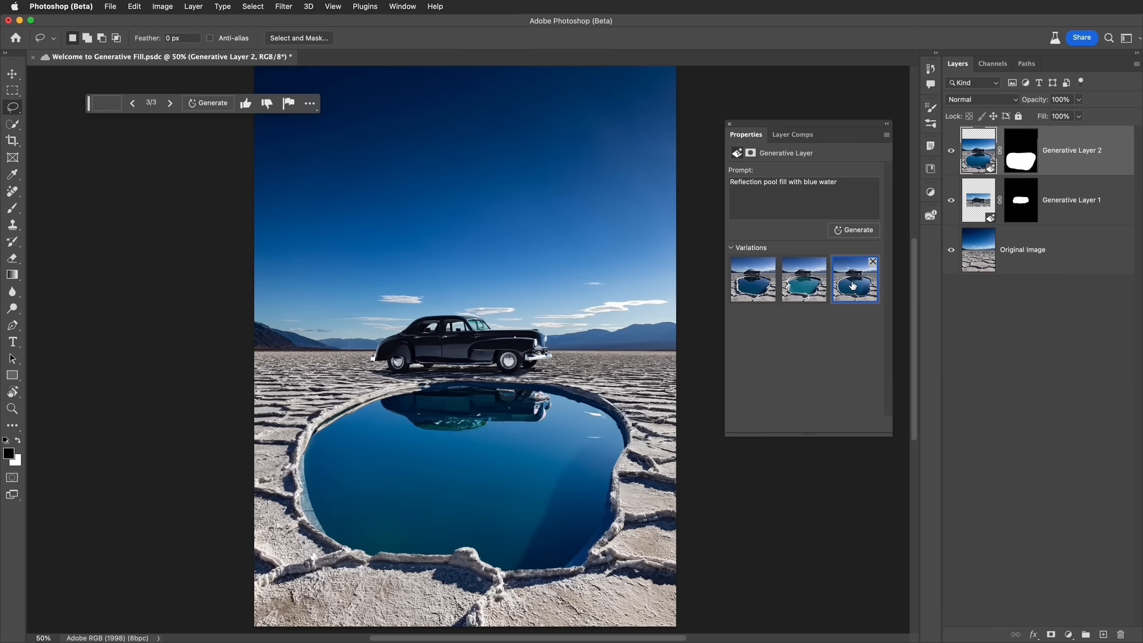
{"action": "left_click", "coordinate": [752, 278]}
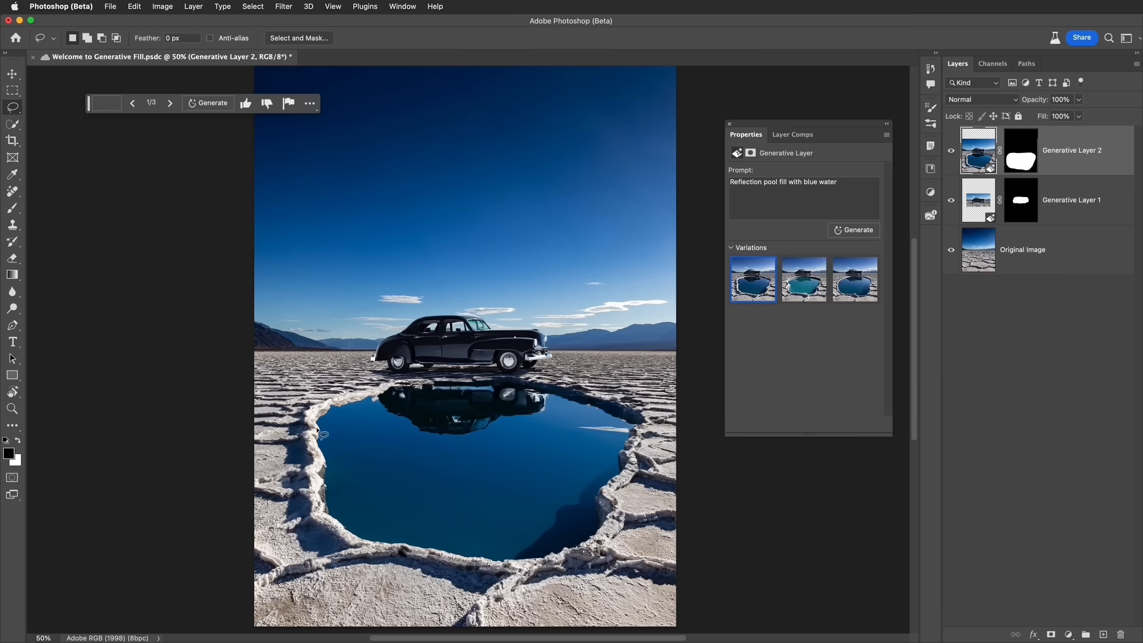
{"action": "mouse_move", "coordinate": [469, 571]}
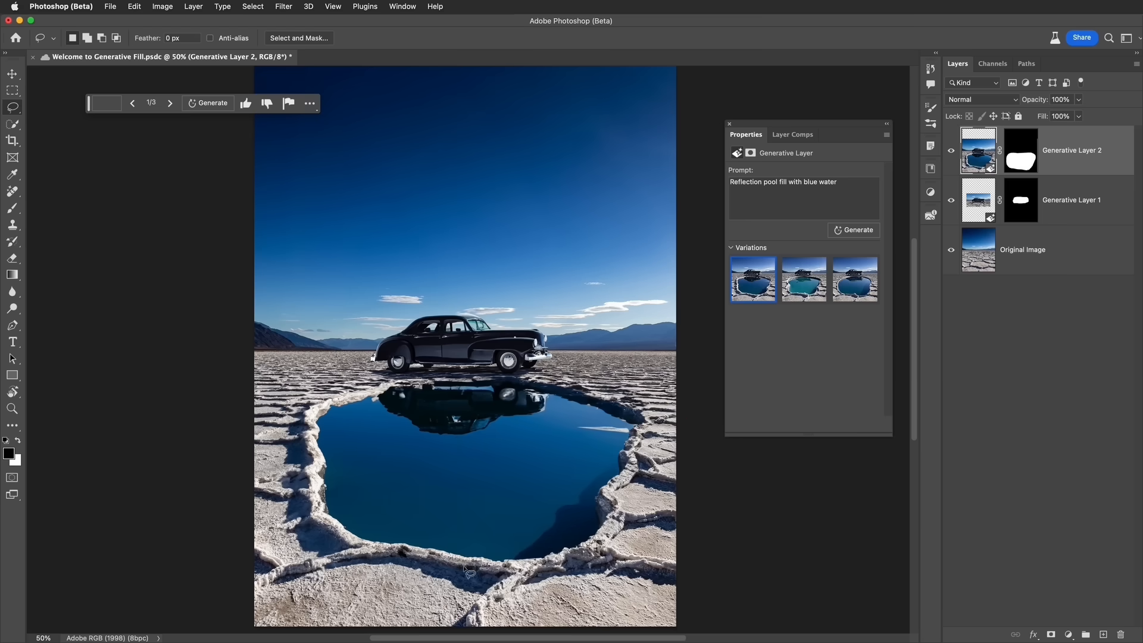
{"action": "mouse_move", "coordinate": [563, 580]}
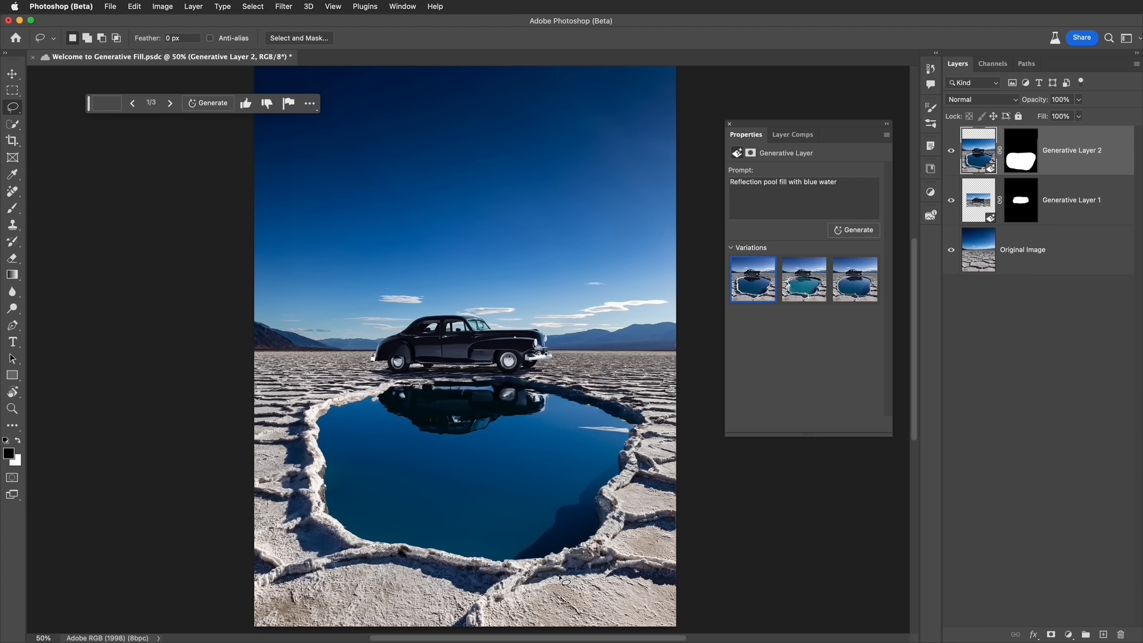
{"action": "mouse_move", "coordinate": [574, 540]}
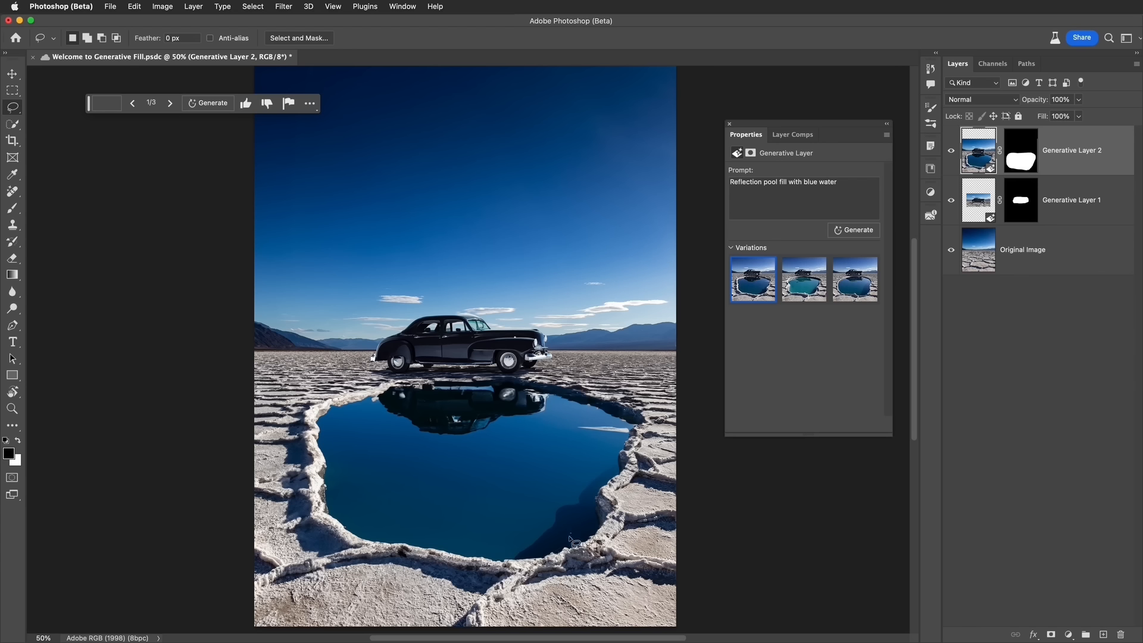
{"action": "mouse_move", "coordinate": [539, 416]}
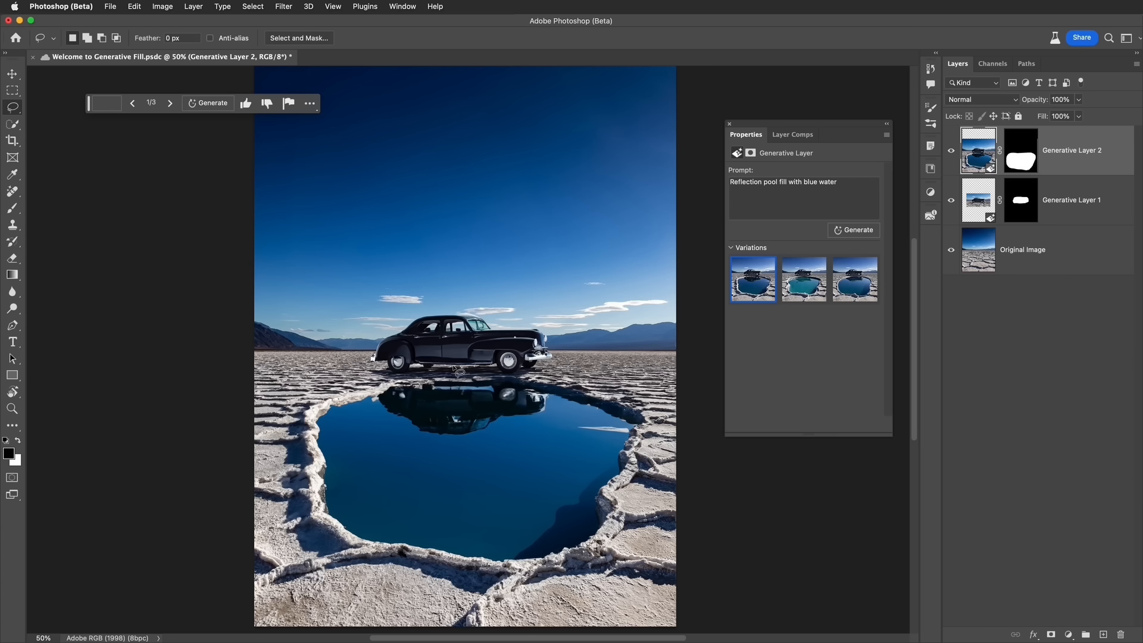
{"action": "mouse_move", "coordinate": [456, 398]}
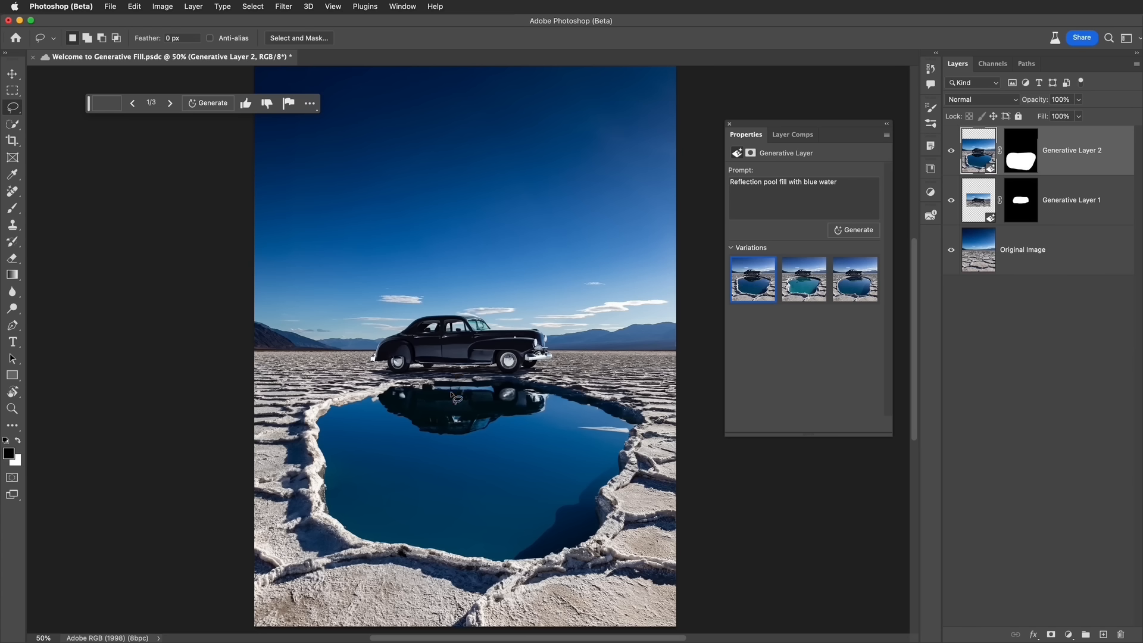
{"action": "mouse_move", "coordinate": [466, 394]}
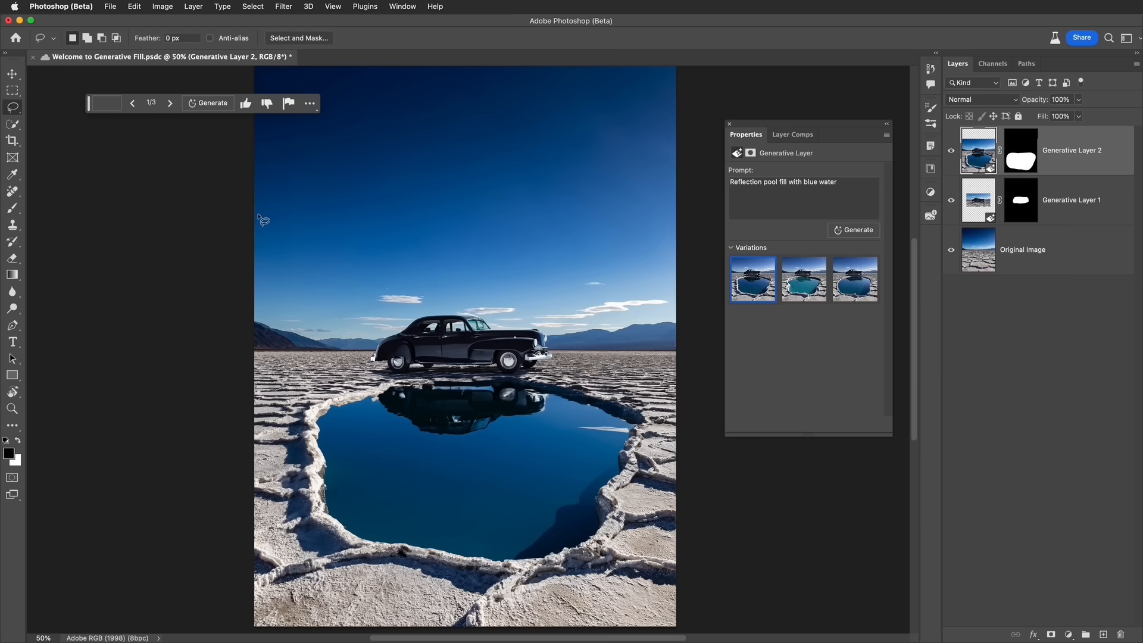
{"action": "mouse_move", "coordinate": [409, 168]}
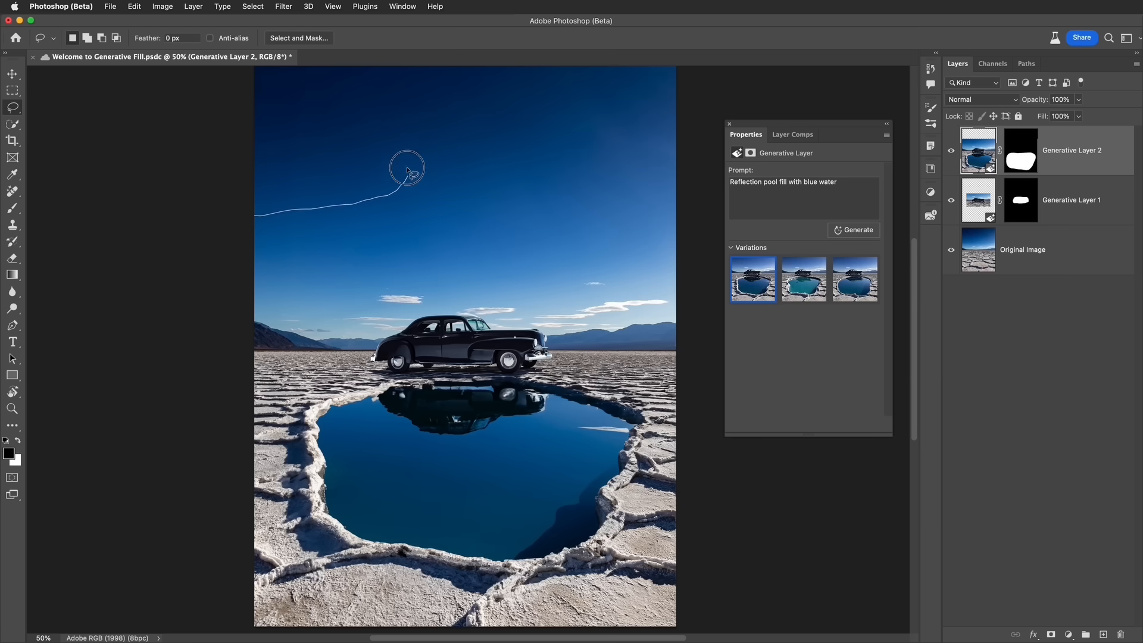
- Lasso an area in the upper-left sky and generate a "Cloud" there
{"action": "left_click_drag", "start_coordinate": [407, 169], "coordinate": [251, 139]}
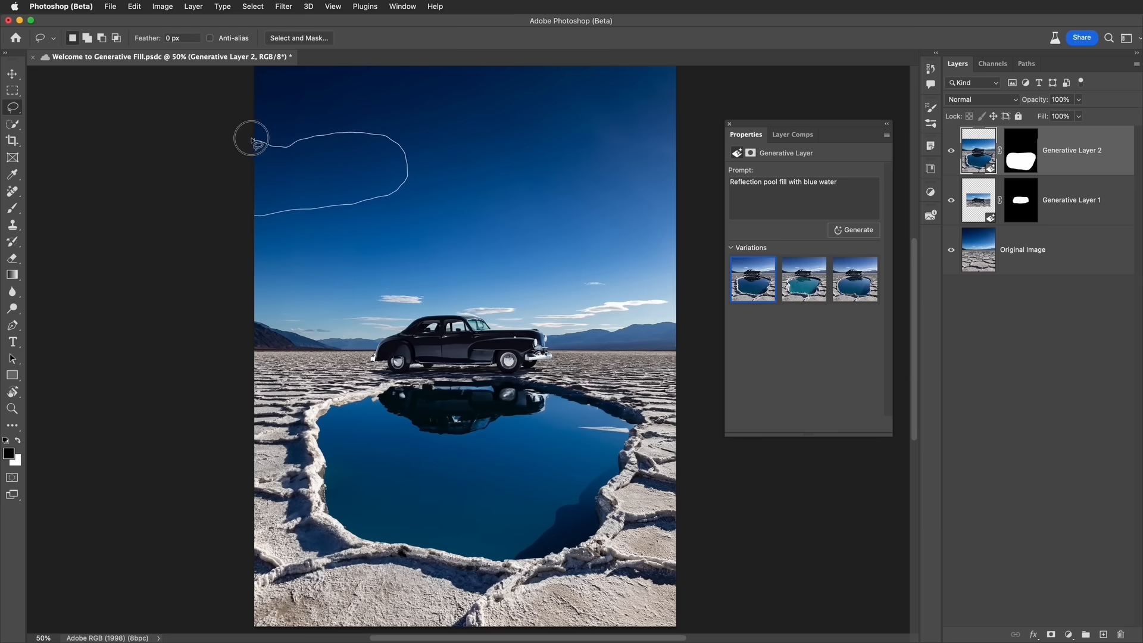
{"action": "left_click", "coordinate": [251, 139]}
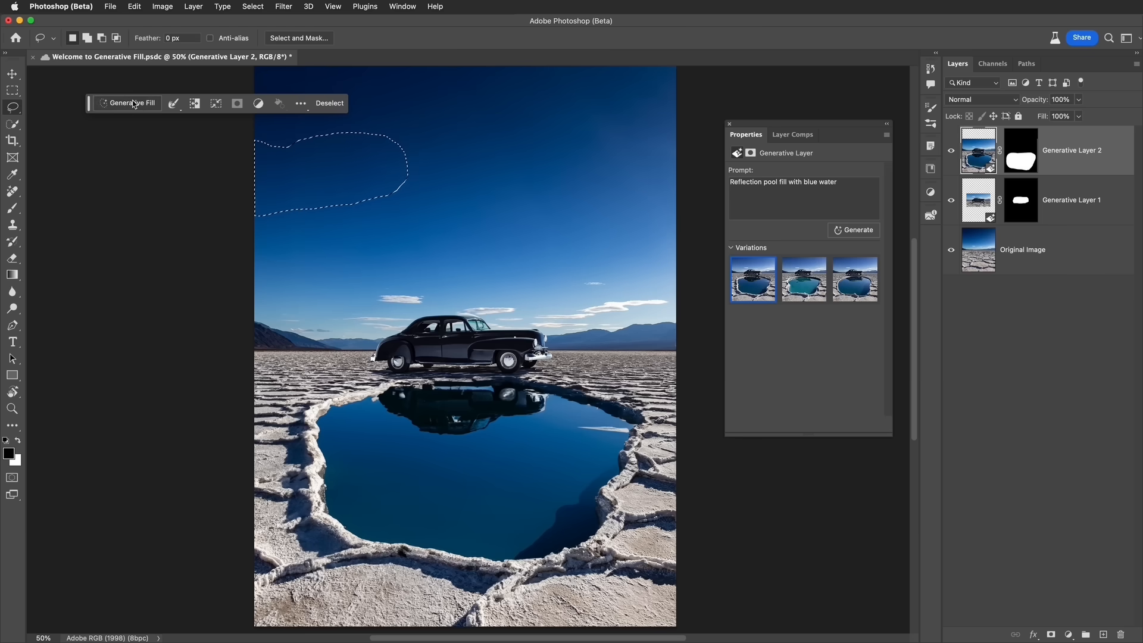
{"action": "left_click", "coordinate": [131, 103]}
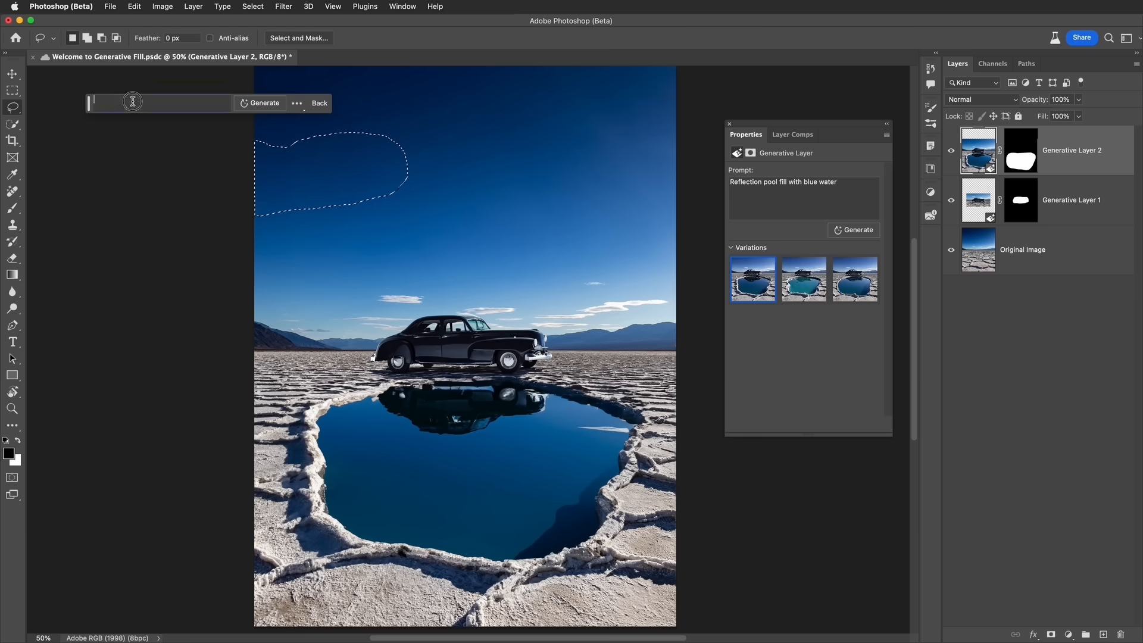
{"action": "type", "text": "C"}
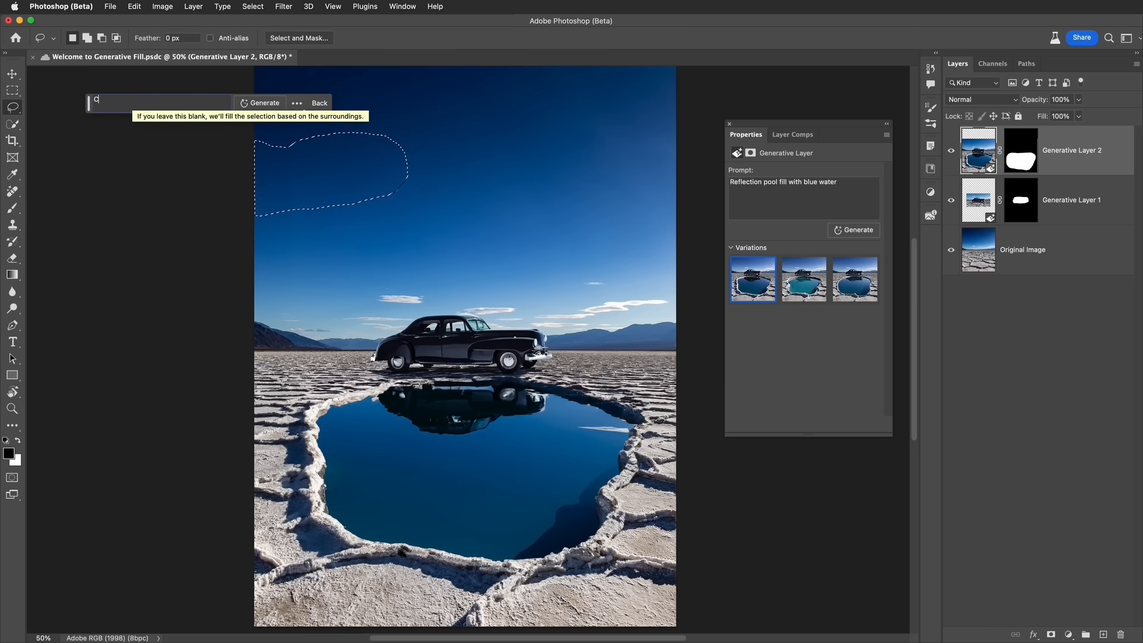
{"action": "left_click", "coordinate": [263, 102]}
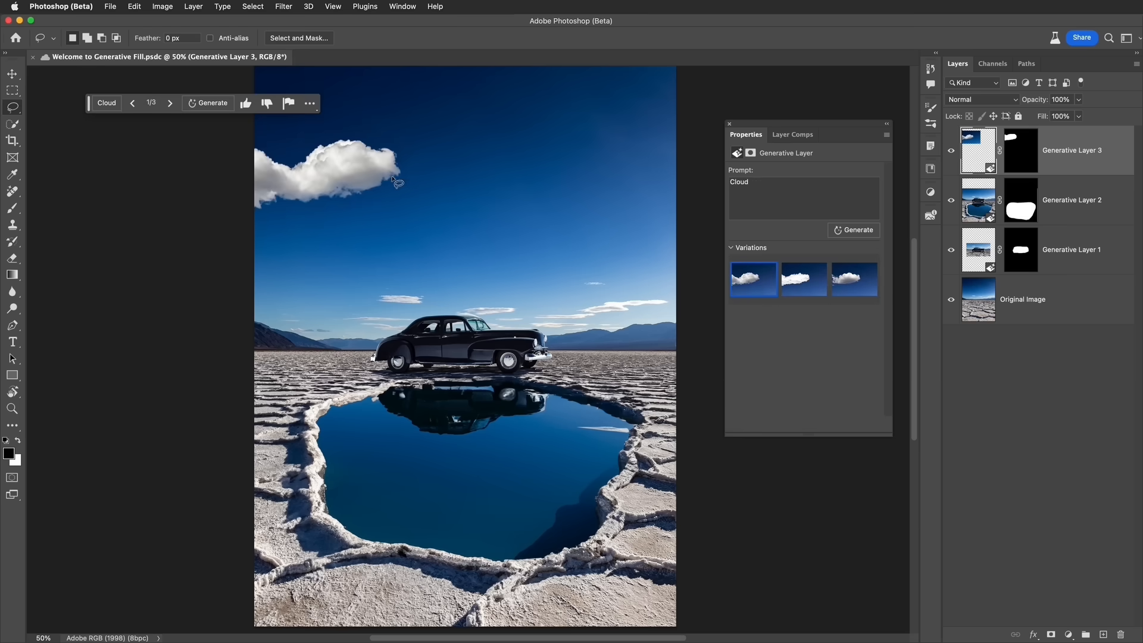
{"action": "mouse_move", "coordinate": [221, 202]}
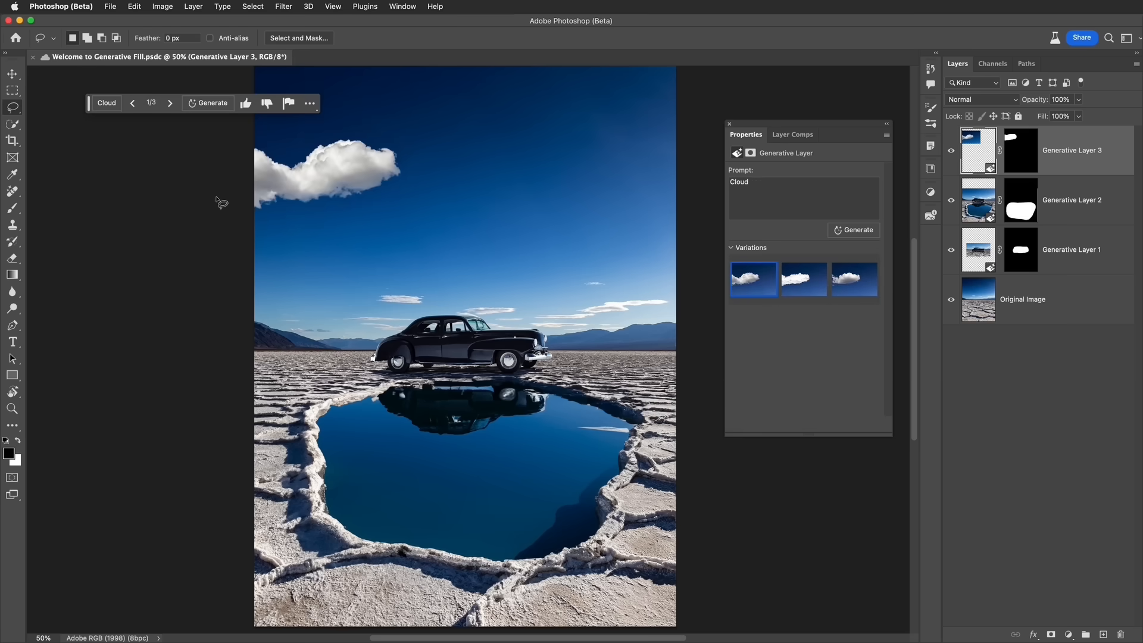
{"action": "mouse_move", "coordinate": [223, 196]}
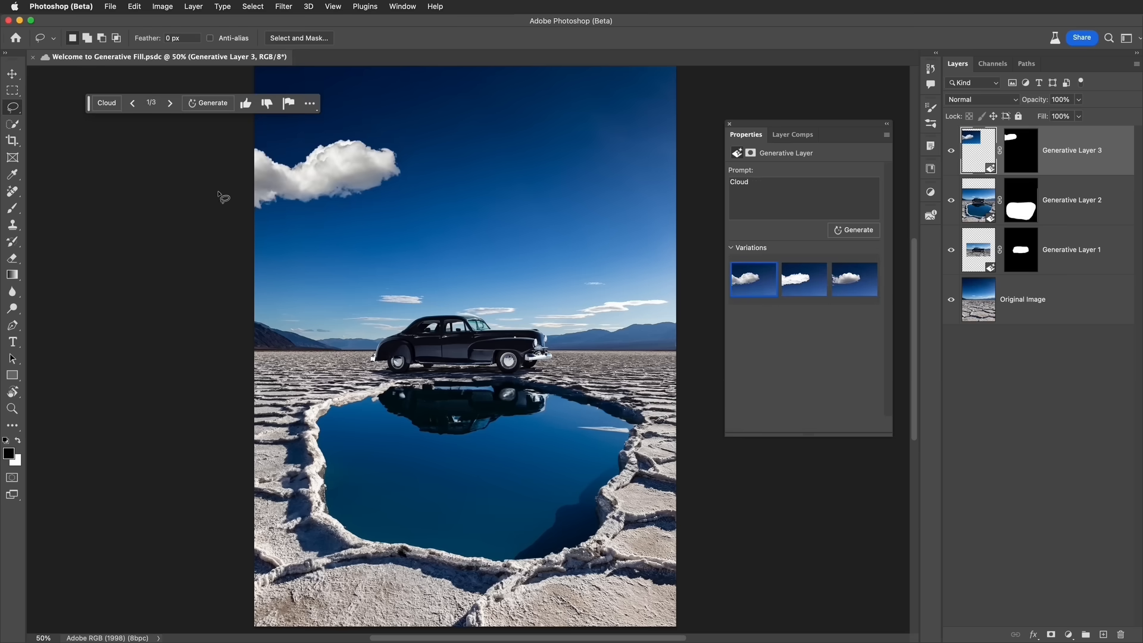
{"action": "mouse_move", "coordinate": [979, 249]}
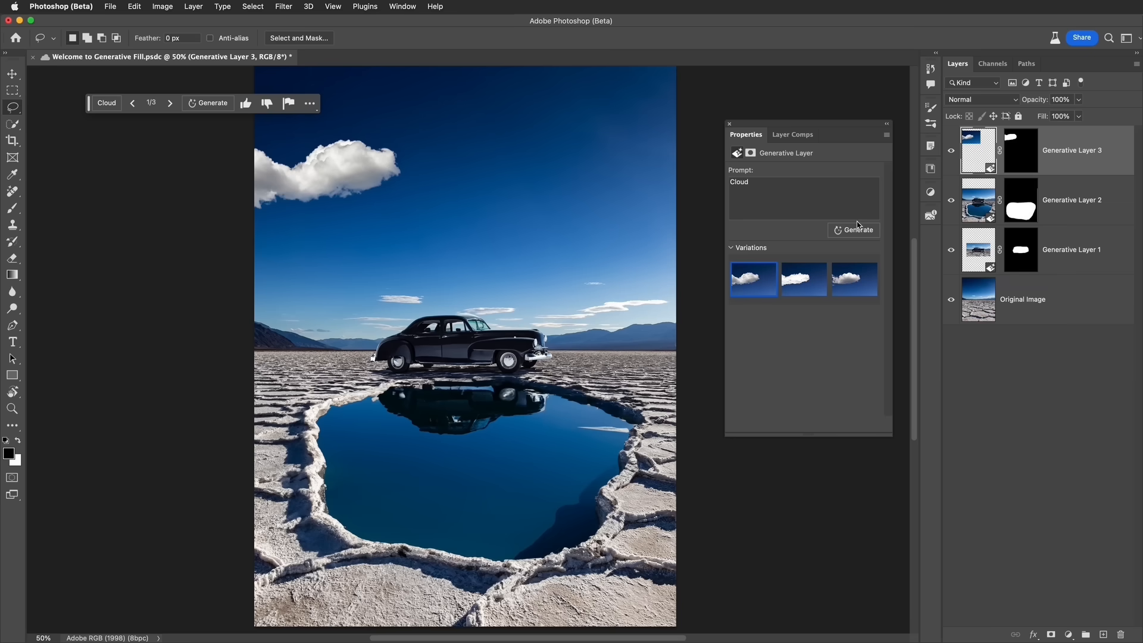
{"action": "mouse_move", "coordinate": [739, 234]}
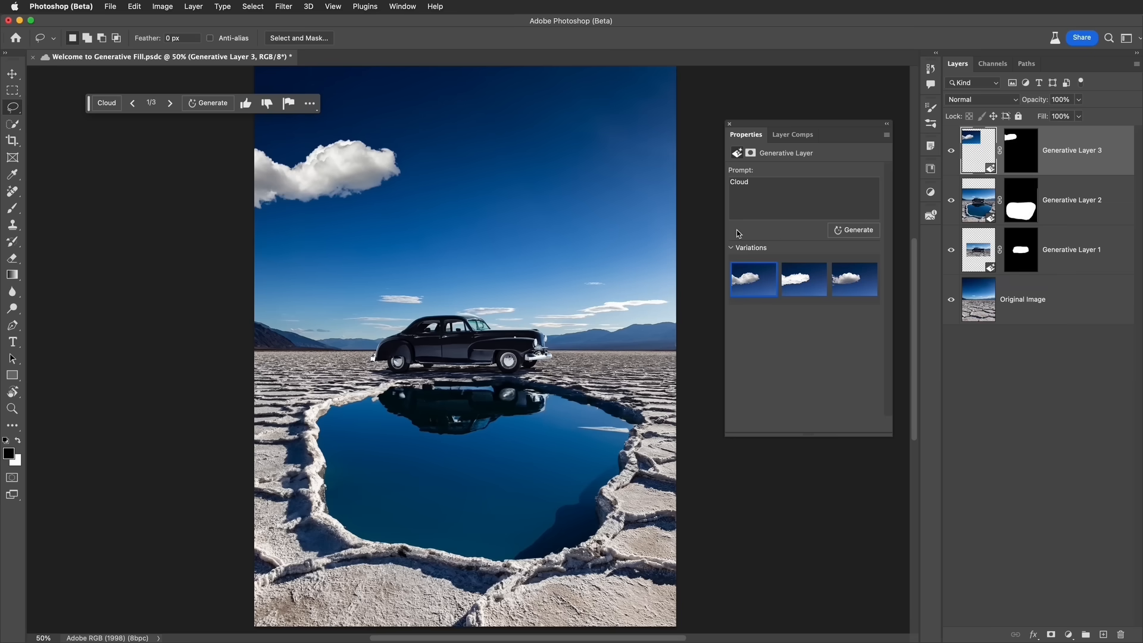
{"action": "mouse_move", "coordinate": [12, 141]}
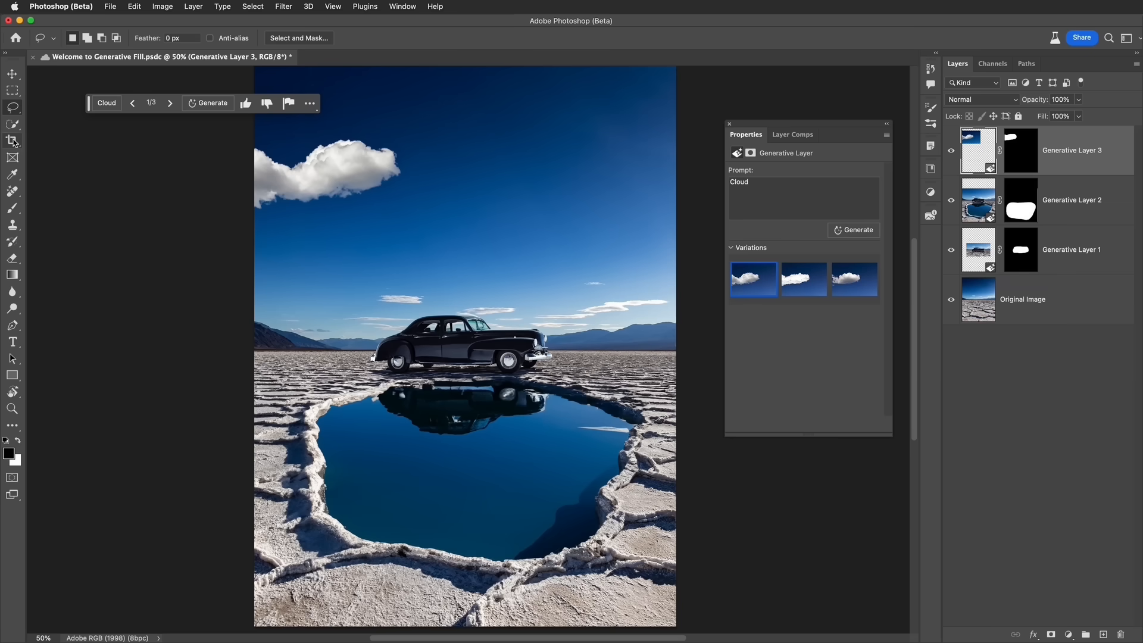
- With the Crop tool on the Original Image layer, widen the canvas sideways into a panorama
{"action": "left_click", "coordinate": [12, 140]}
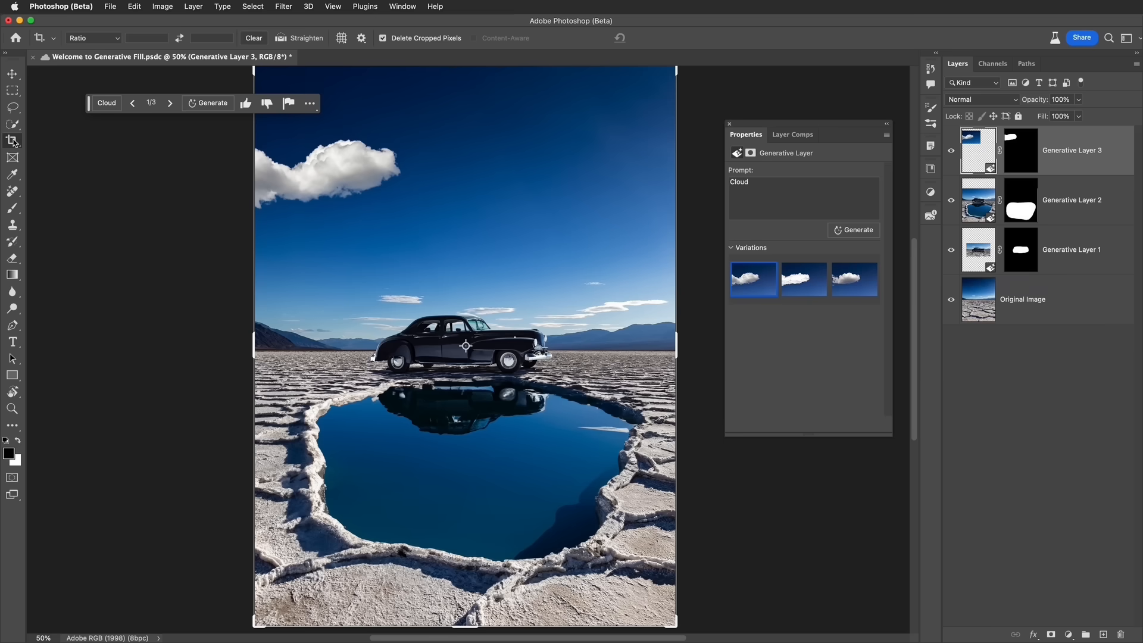
{"action": "left_click", "coordinate": [1021, 299]}
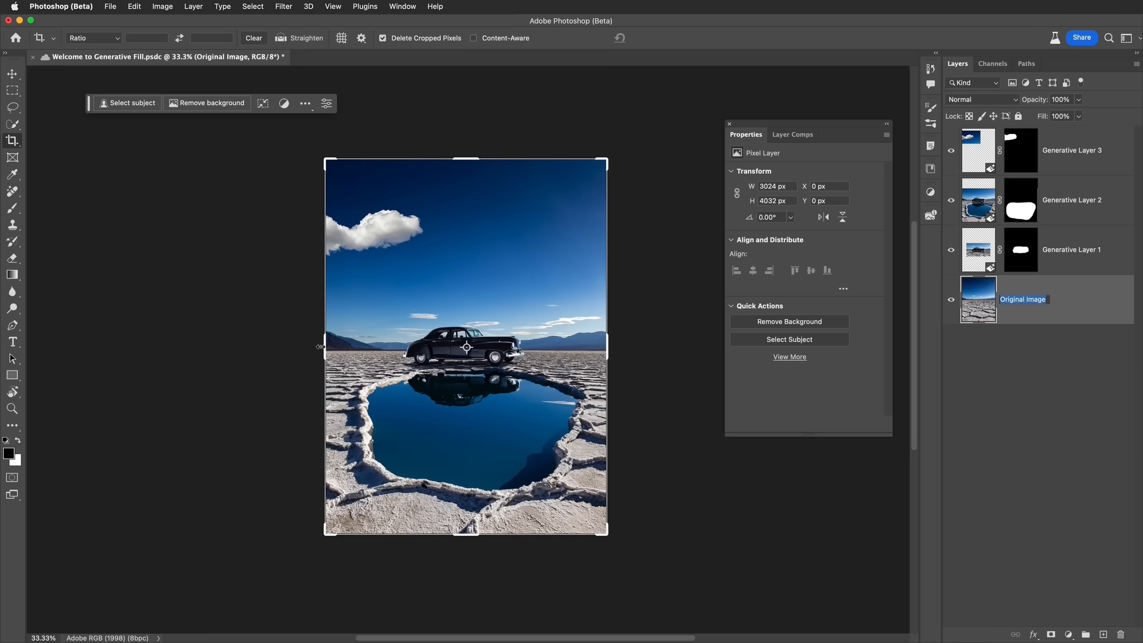
{"action": "left_click", "coordinate": [322, 345]}
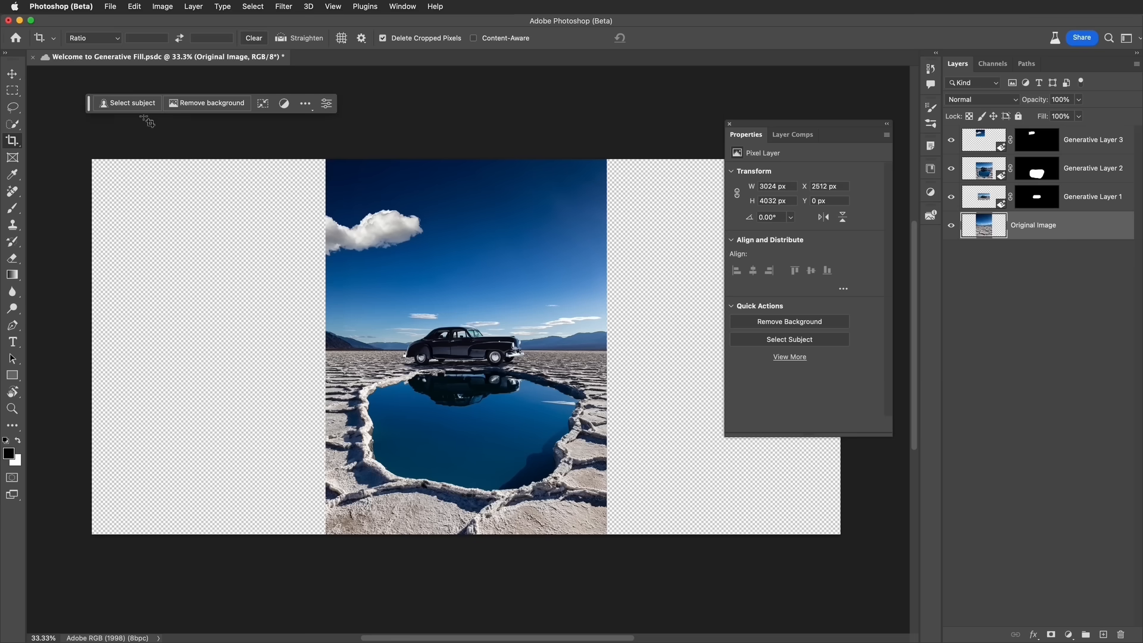
- Marquee-select the original photo and invert the selection to the empty side strips
{"action": "left_click", "coordinate": [12, 91]}
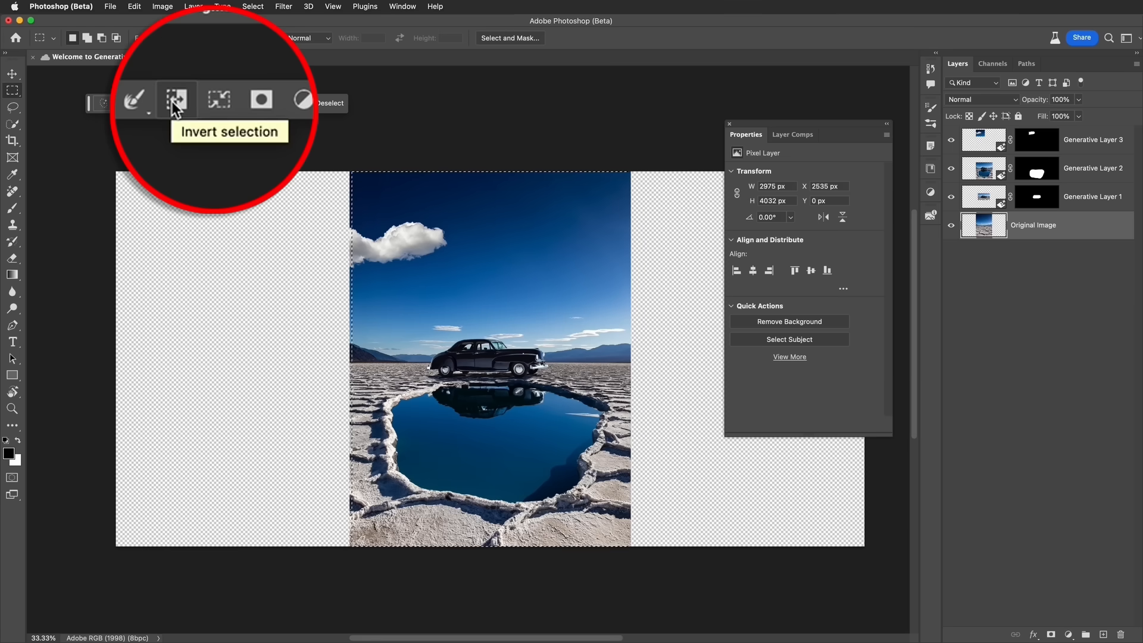
{"action": "left_click", "coordinate": [177, 100]}
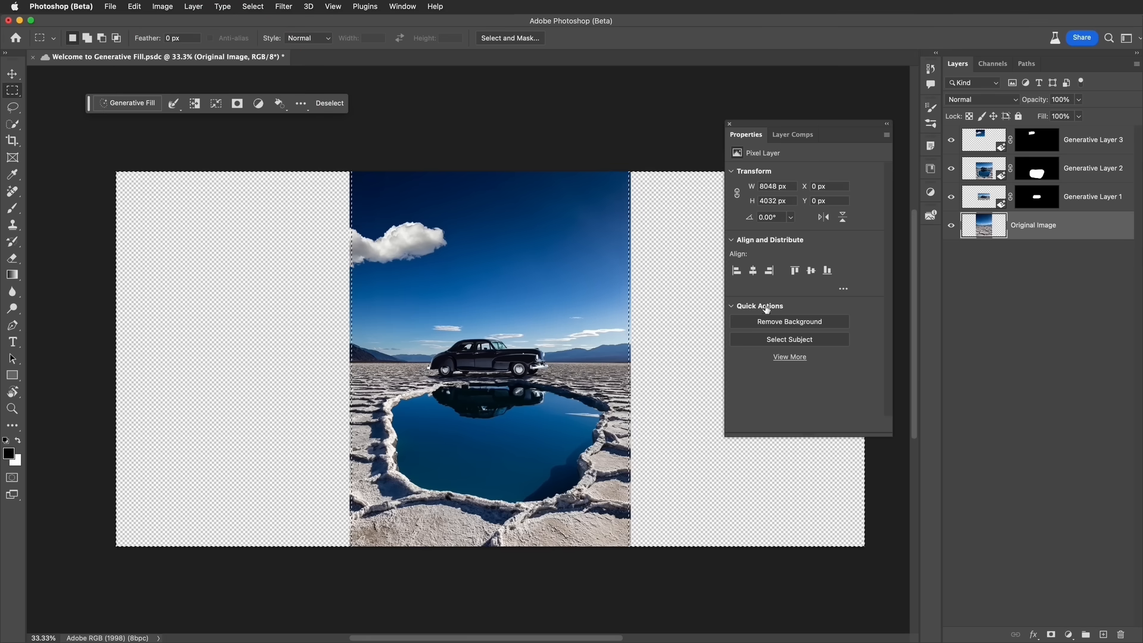
{"action": "mouse_move", "coordinate": [739, 298]}
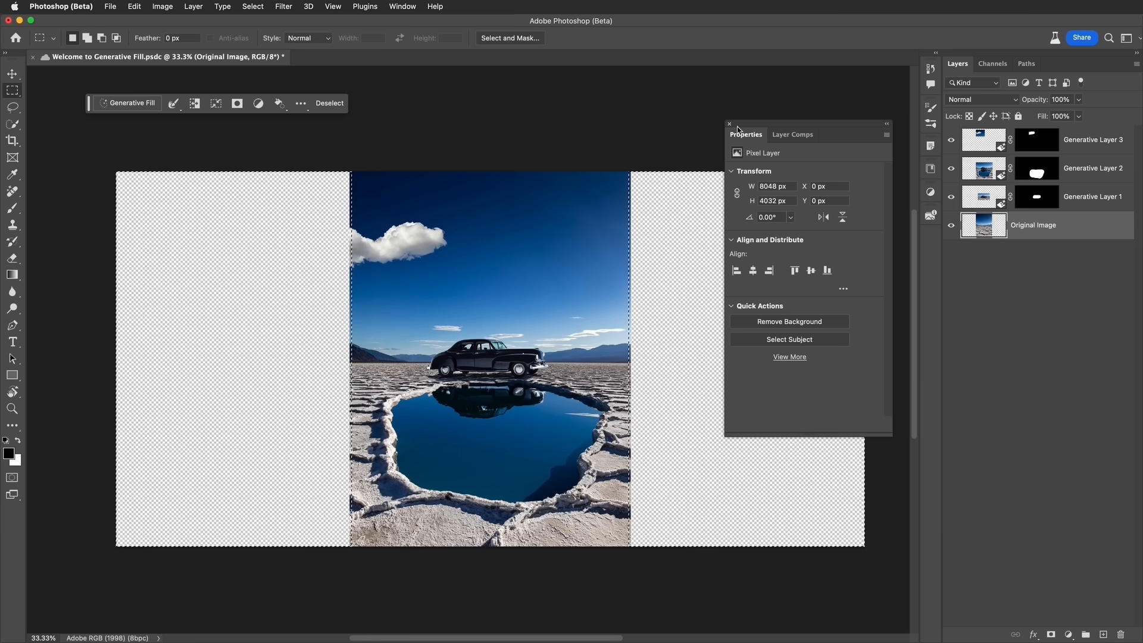
- Close the Properties panel and run Generative Fill on the side strips with a blank prompt
{"action": "left_click", "coordinate": [729, 124]}
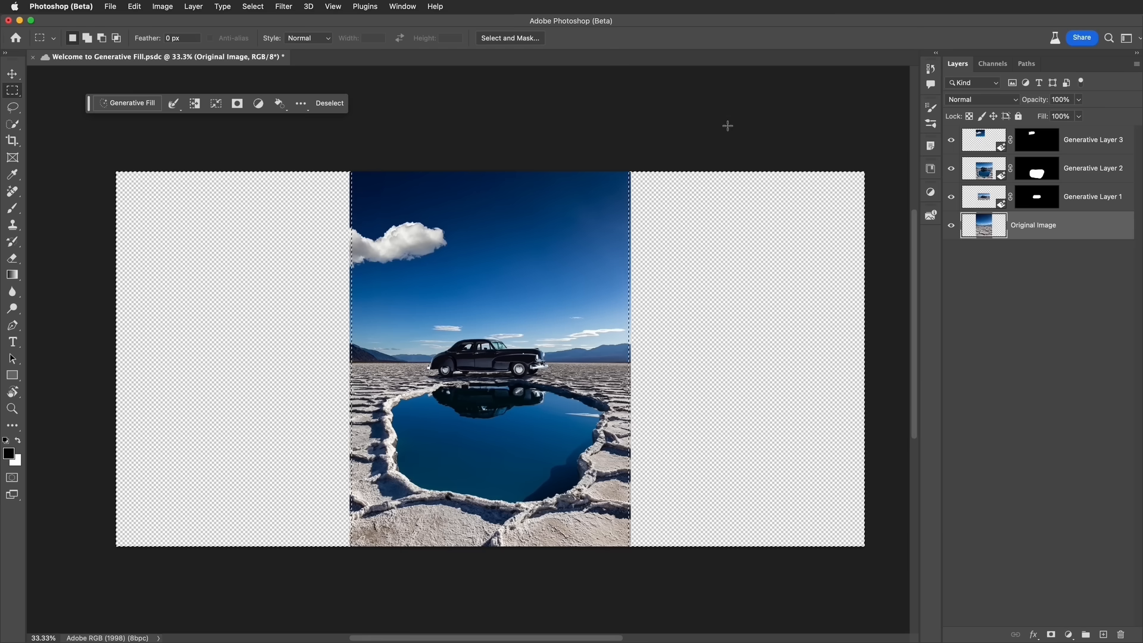
{"action": "mouse_move", "coordinate": [142, 92]}
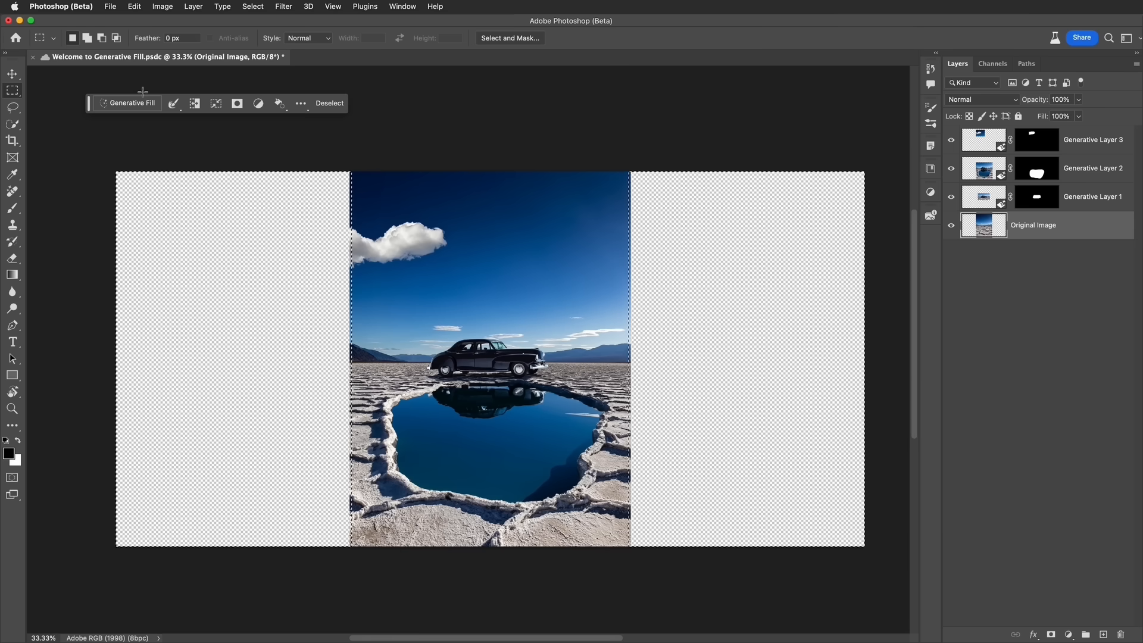
{"action": "mouse_move", "coordinate": [132, 102]}
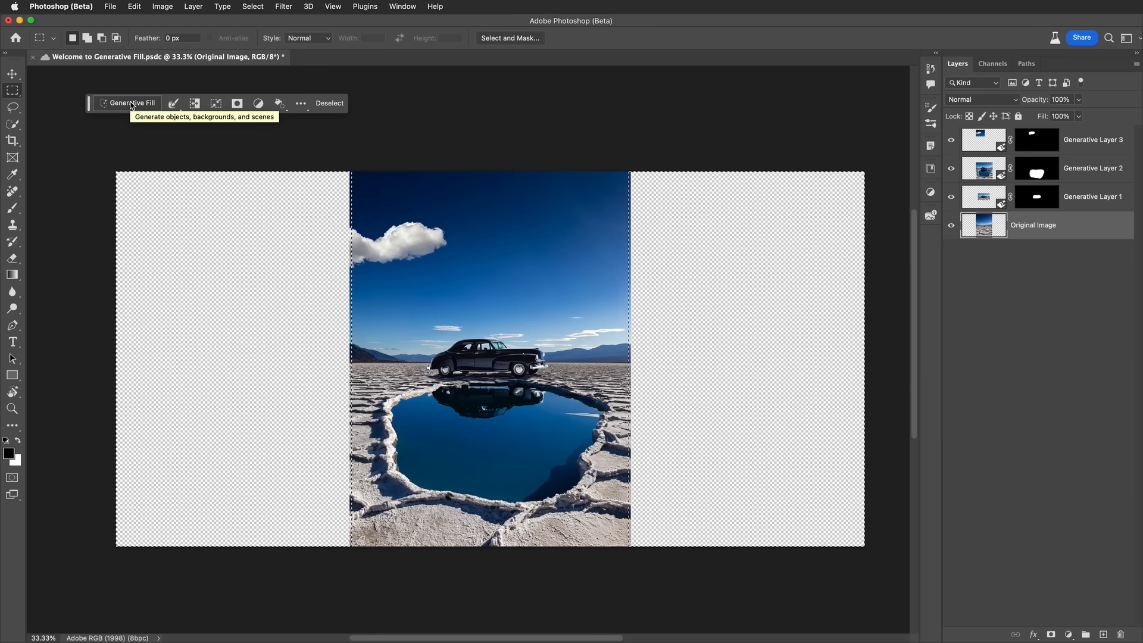
{"action": "left_click", "coordinate": [130, 103]}
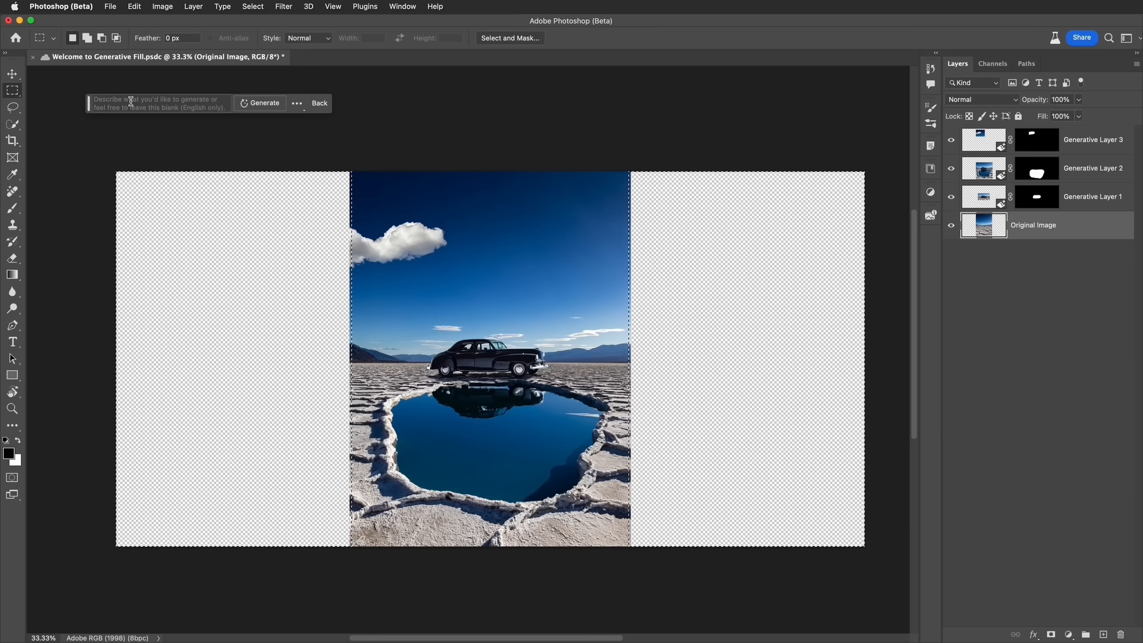
{"action": "mouse_move", "coordinate": [145, 104]}
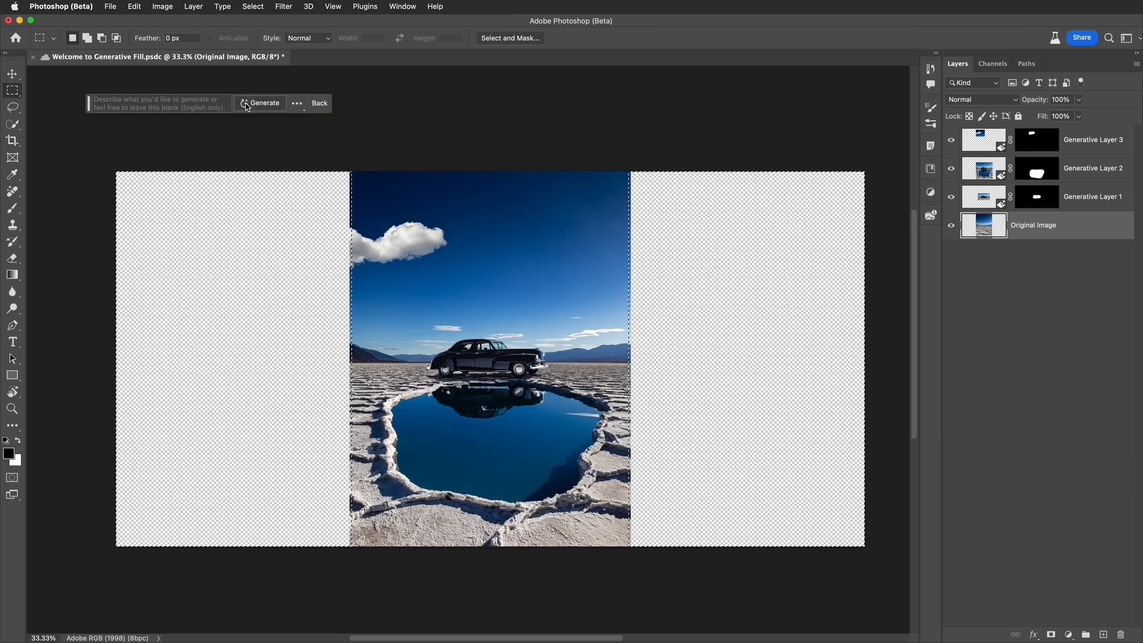
{"action": "mouse_move", "coordinate": [265, 103]}
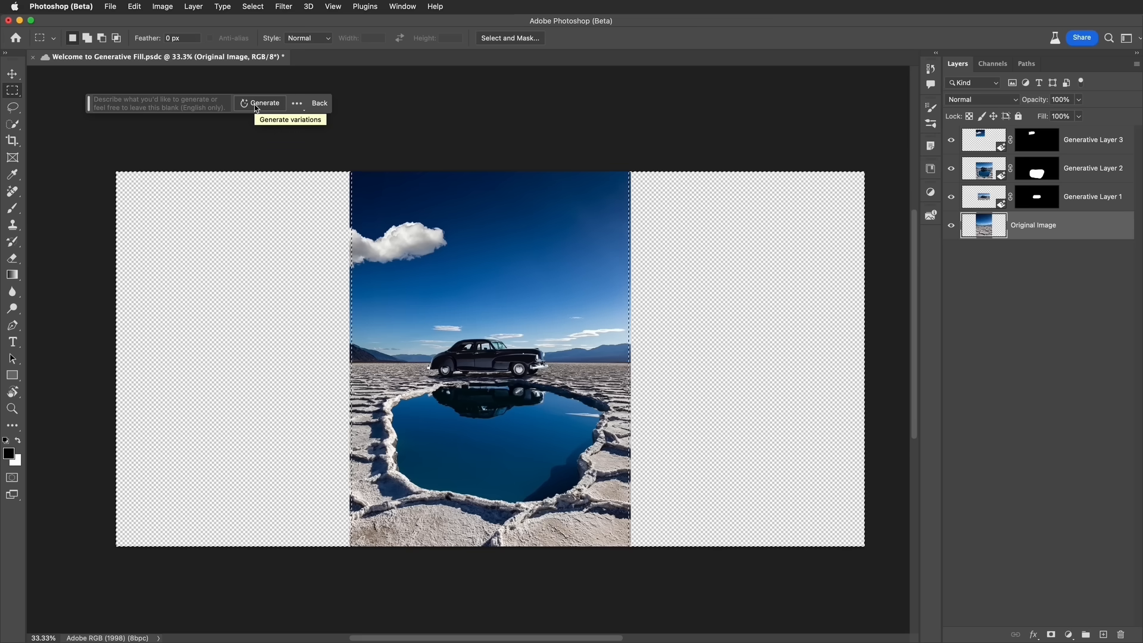
{"action": "left_click", "coordinate": [265, 102]}
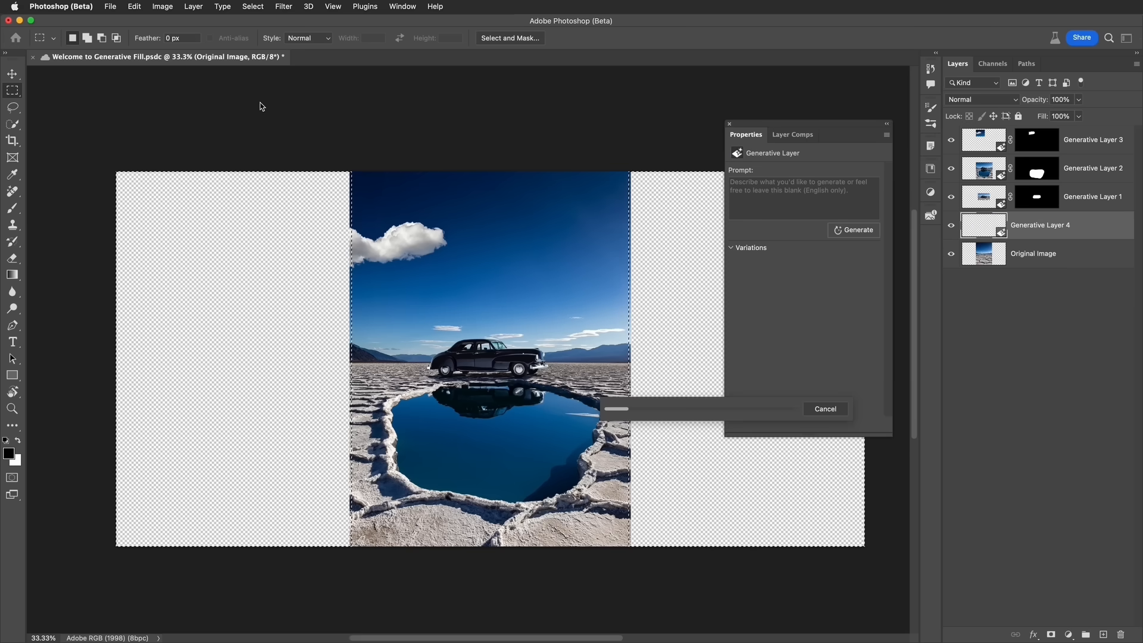
- Browse the generated panorama variations with mountains, sky and bright sun
{"action": "left_click", "coordinate": [858, 229]}
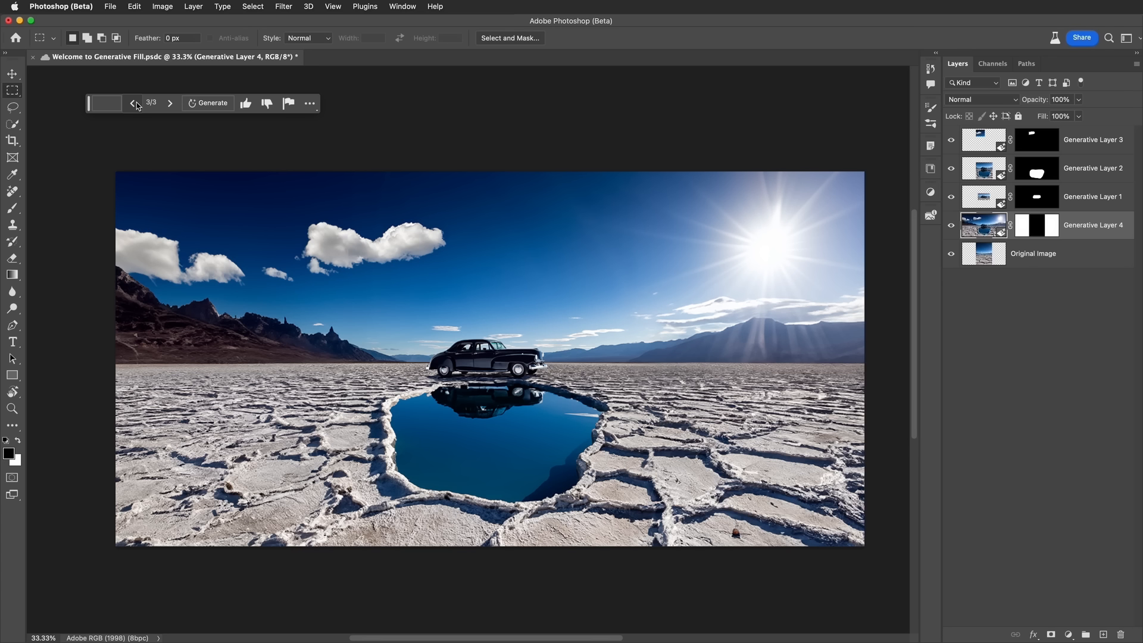
{"action": "mouse_move", "coordinate": [161, 108]}
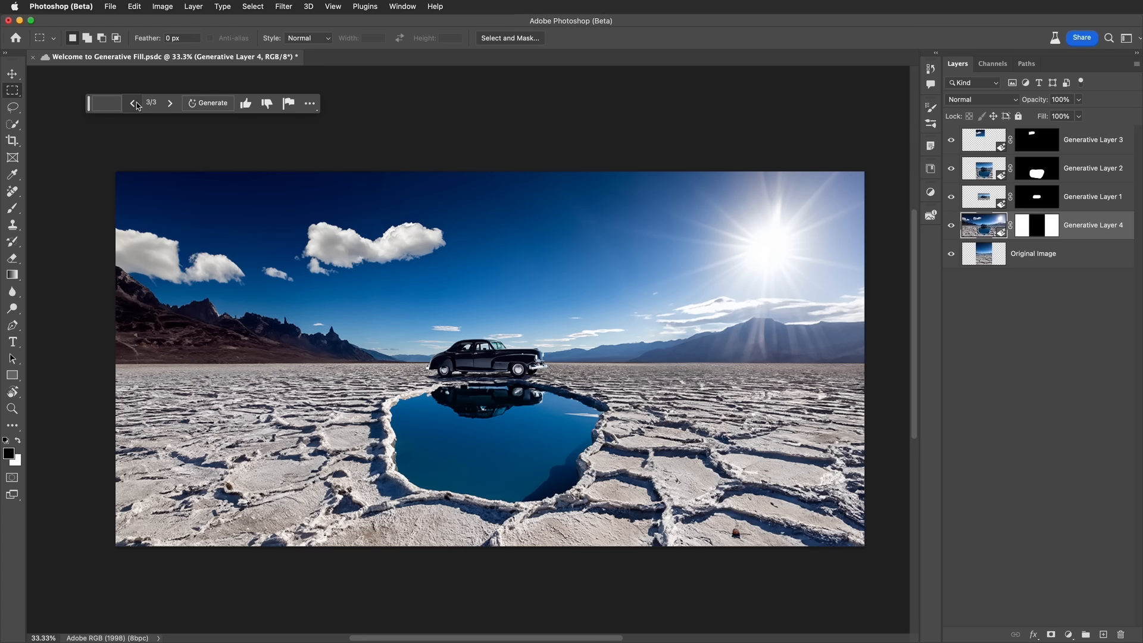
{"action": "mouse_move", "coordinate": [135, 102]}
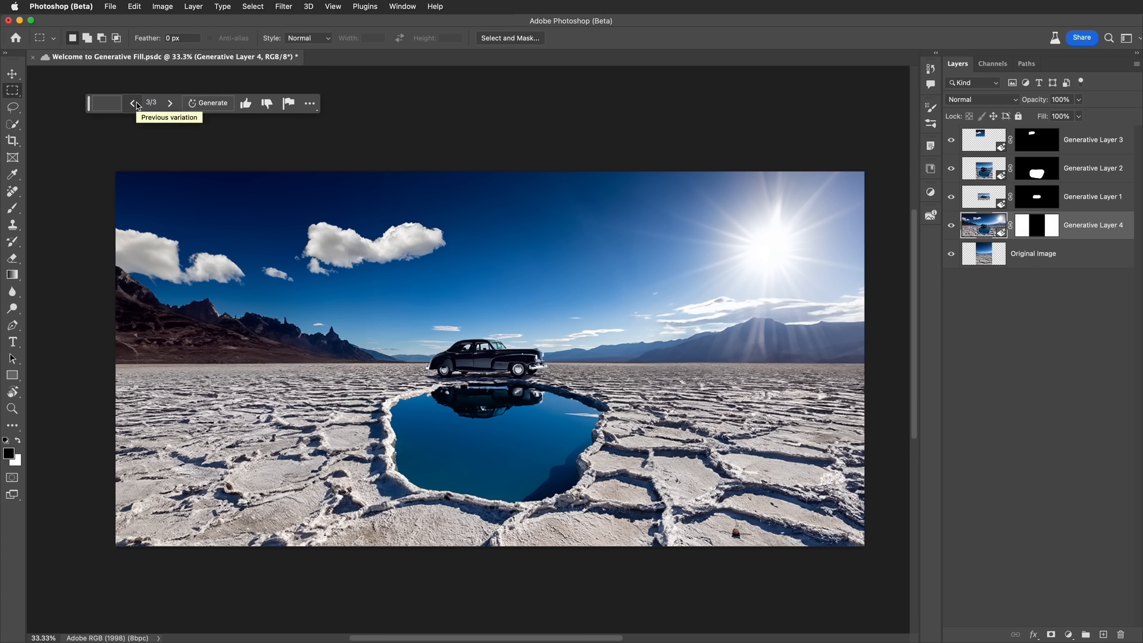
{"action": "mouse_move", "coordinate": [135, 105]}
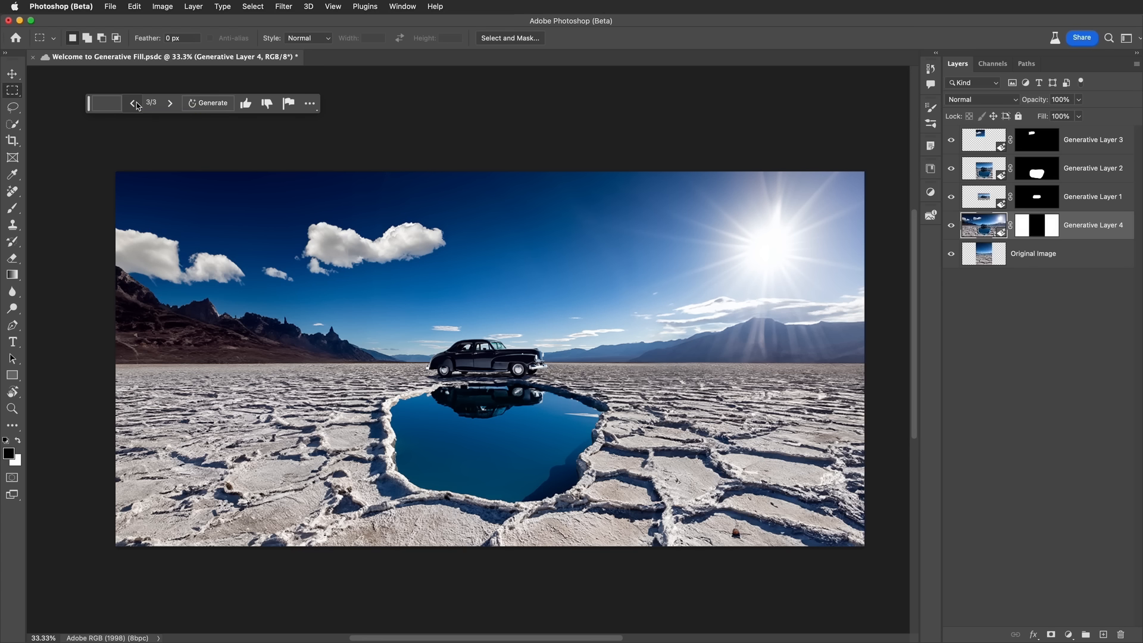